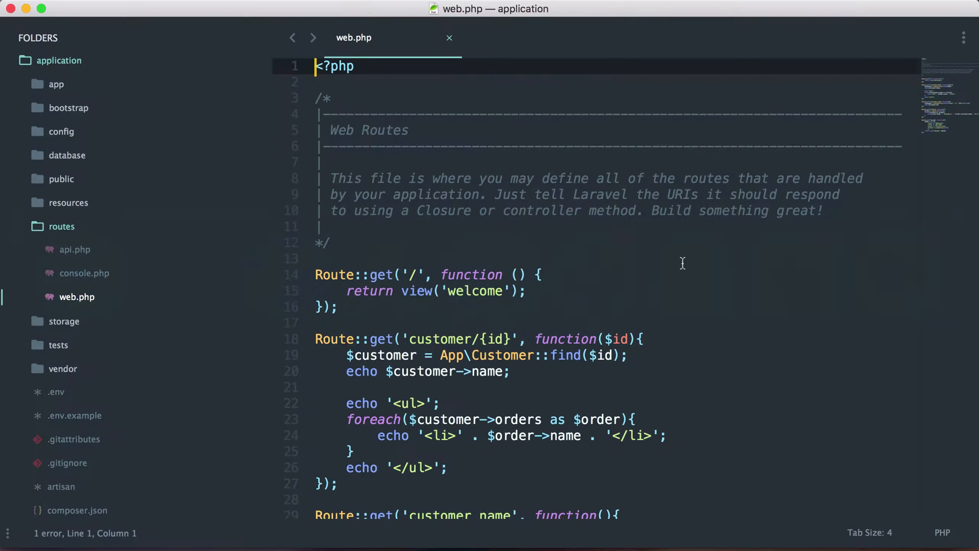
mouse_move(109, 302)
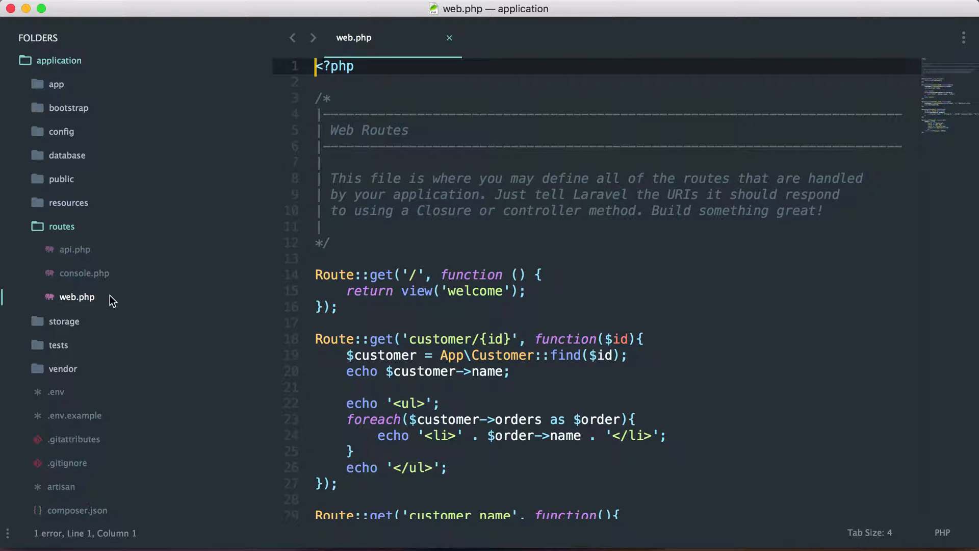
- Replace the customer/{id} route closure in web.php with 'CustomerController@customer'
scroll("down", 3)
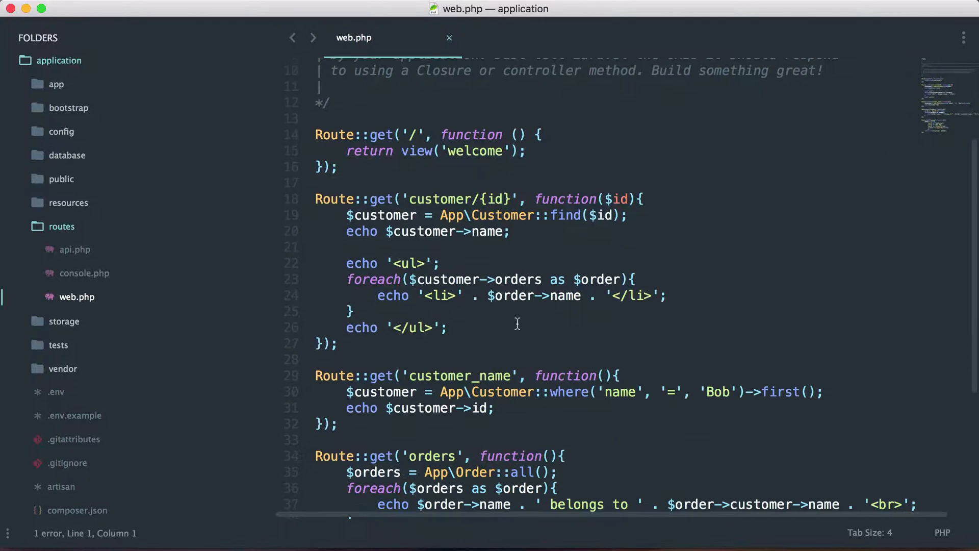
scroll("down", 3)
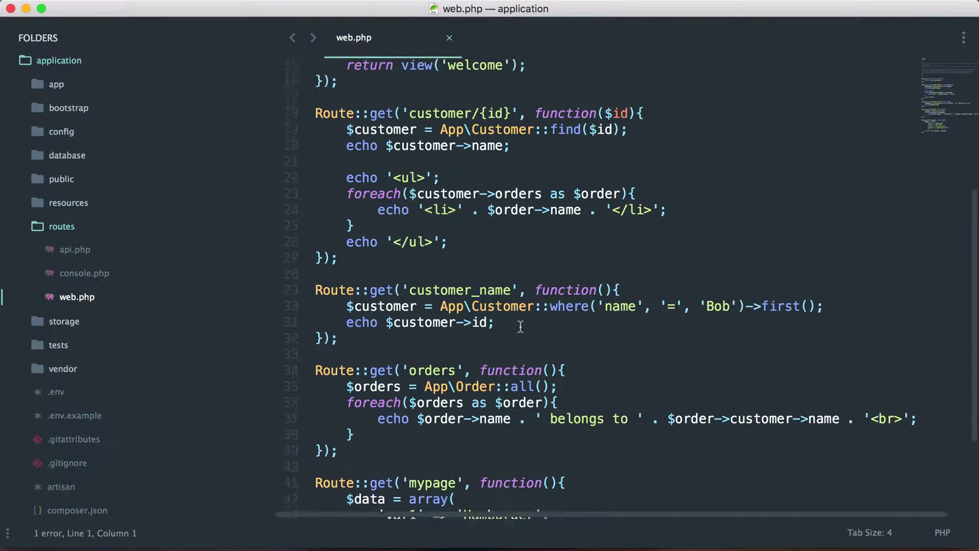
scroll("up", 3)
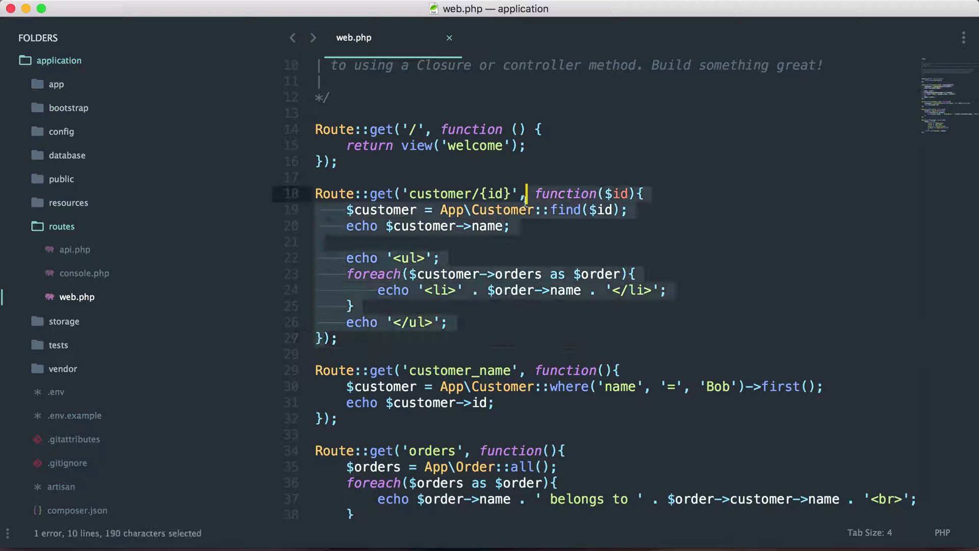
key("backspace")
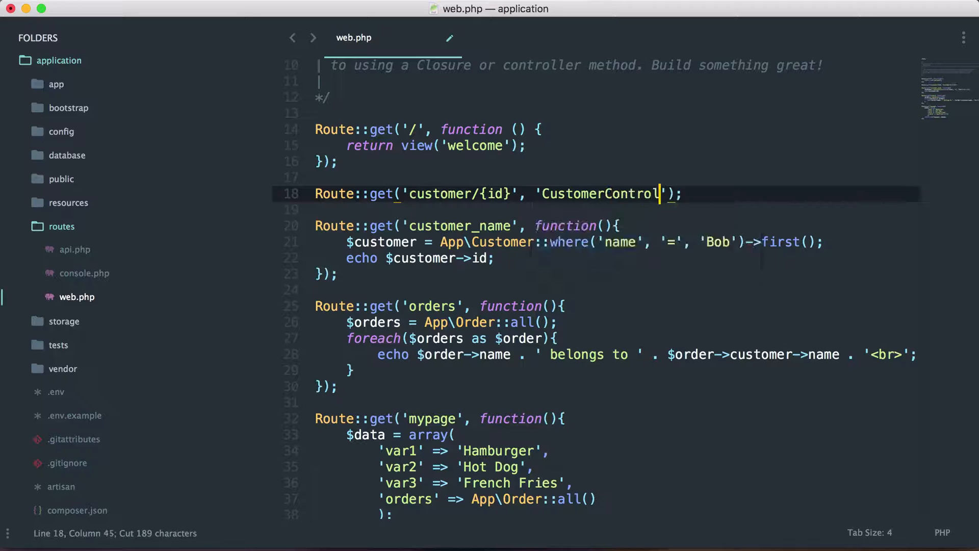
type("ler@customer")
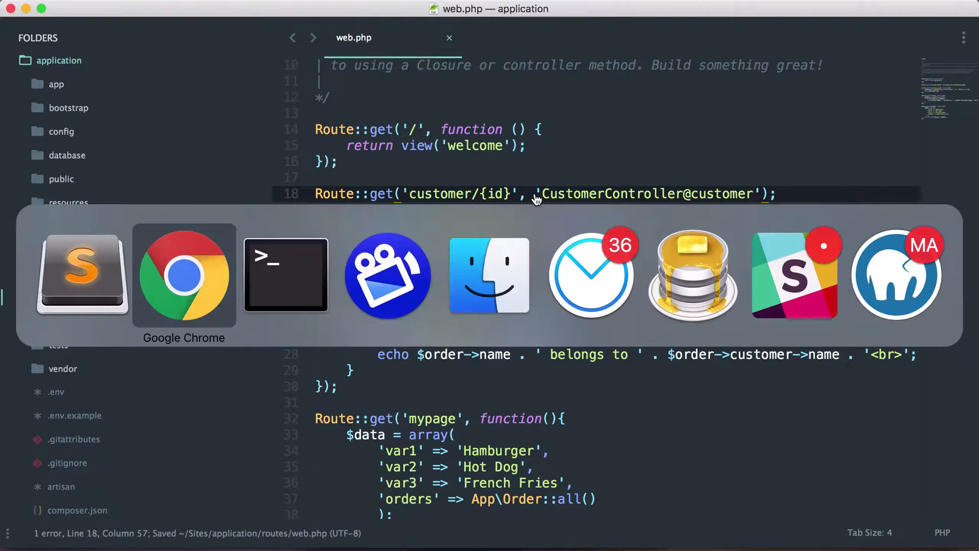
- Run 'php artisan make:controller CustomerController' in Terminal to generate the controller
left_click(286, 275)
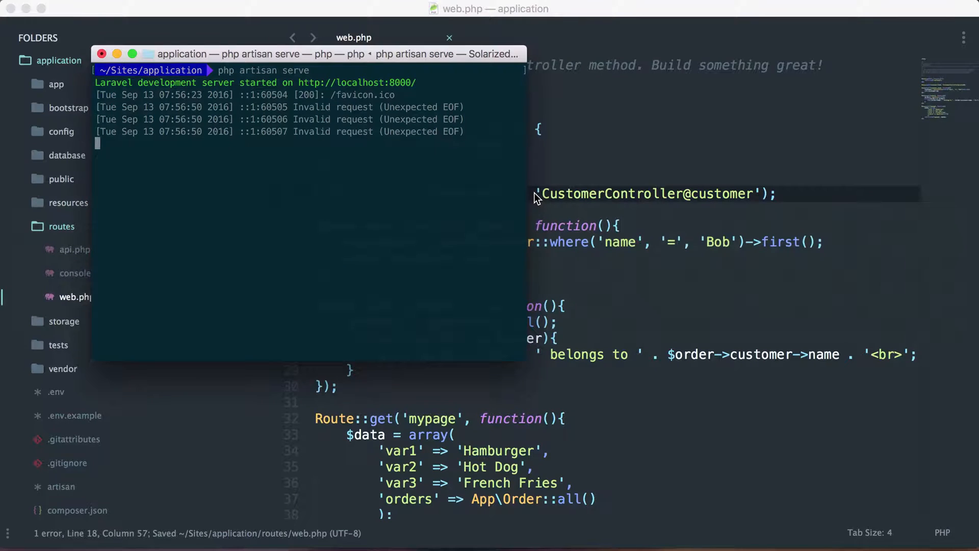
type("php a")
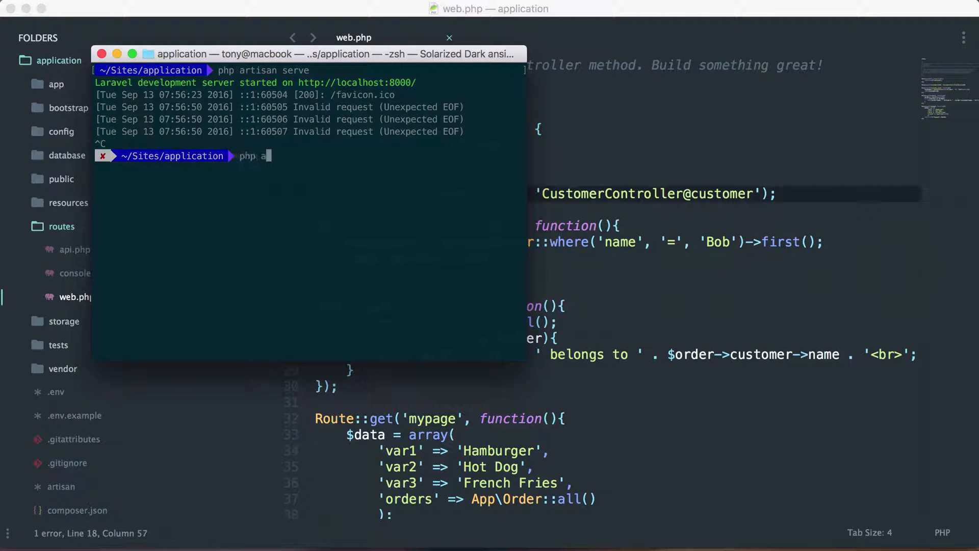
type("rtisan make")
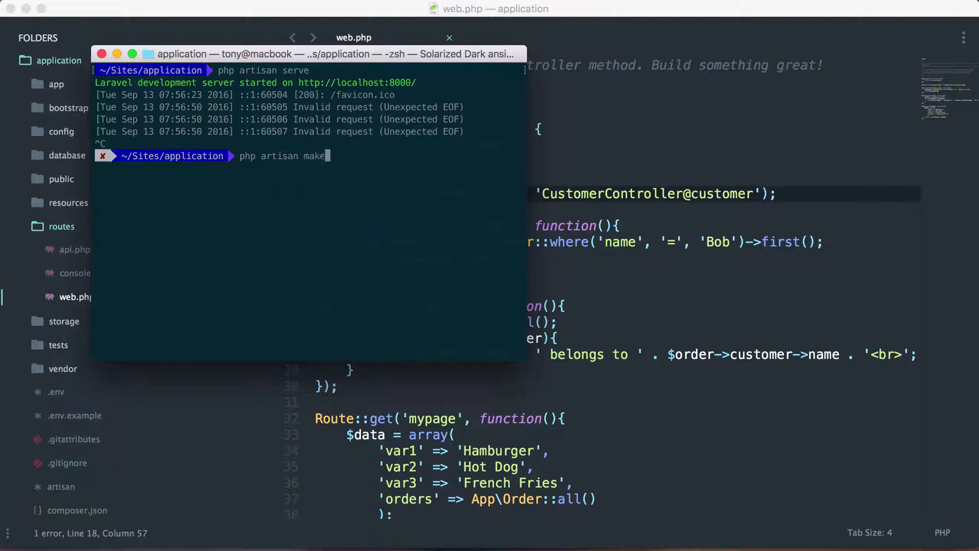
type(":controller")
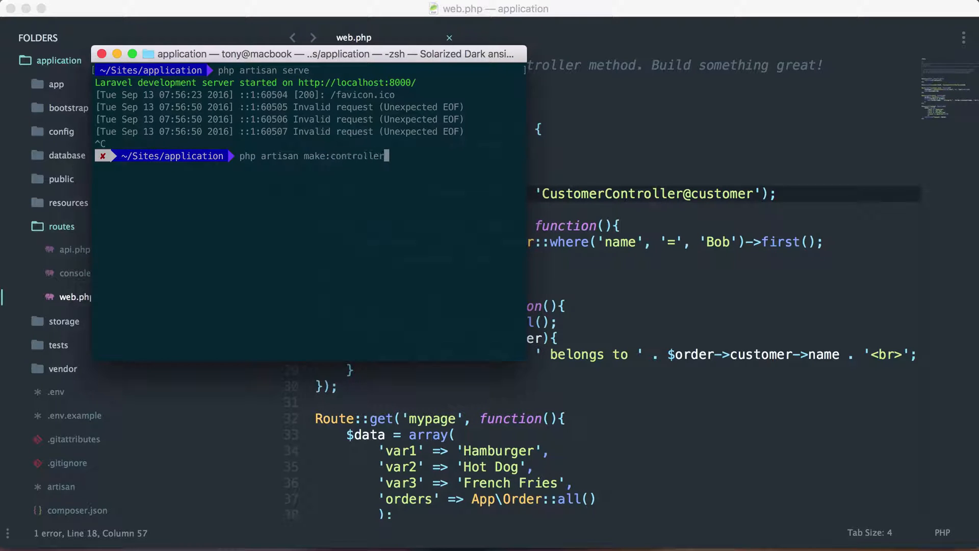
type("CustomerCont")
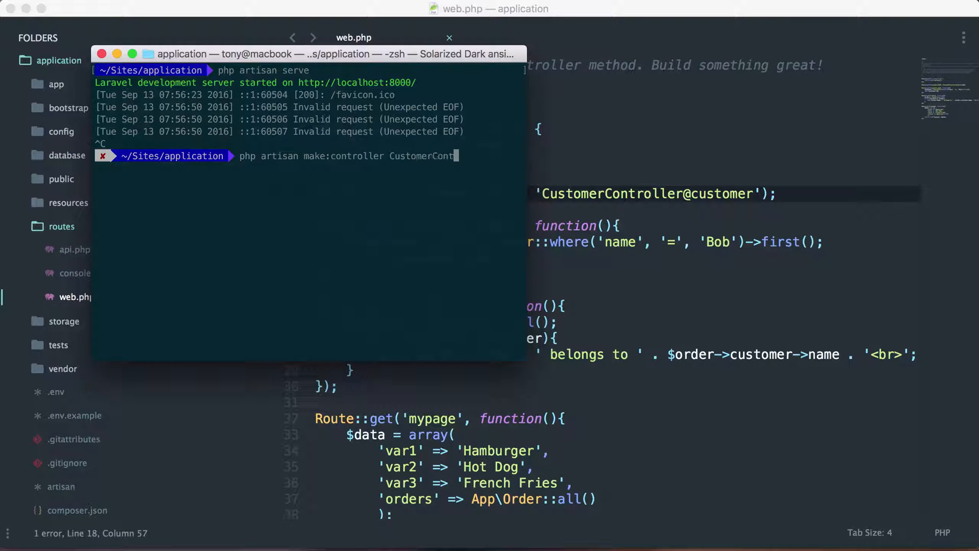
key("Return")
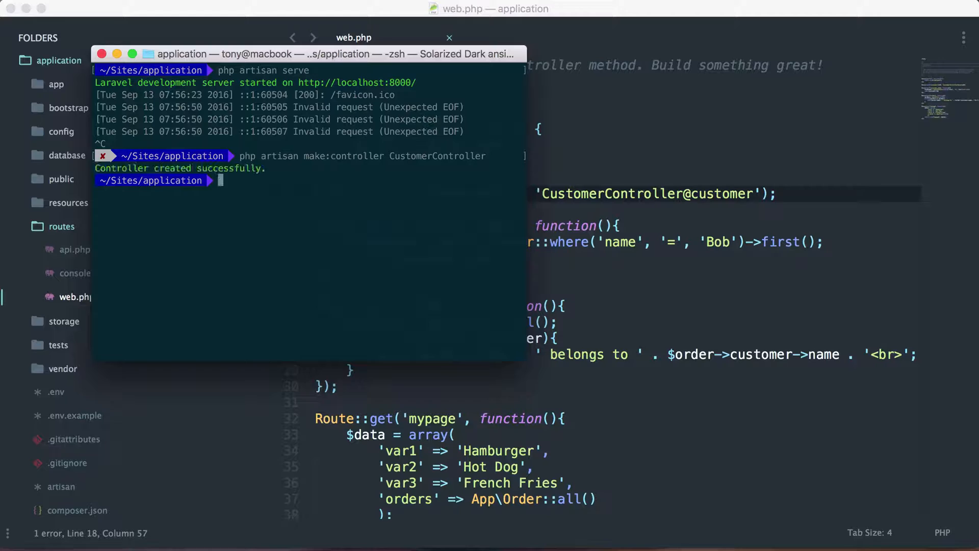
- Restart the development server with php artisan serve
type("php ar")
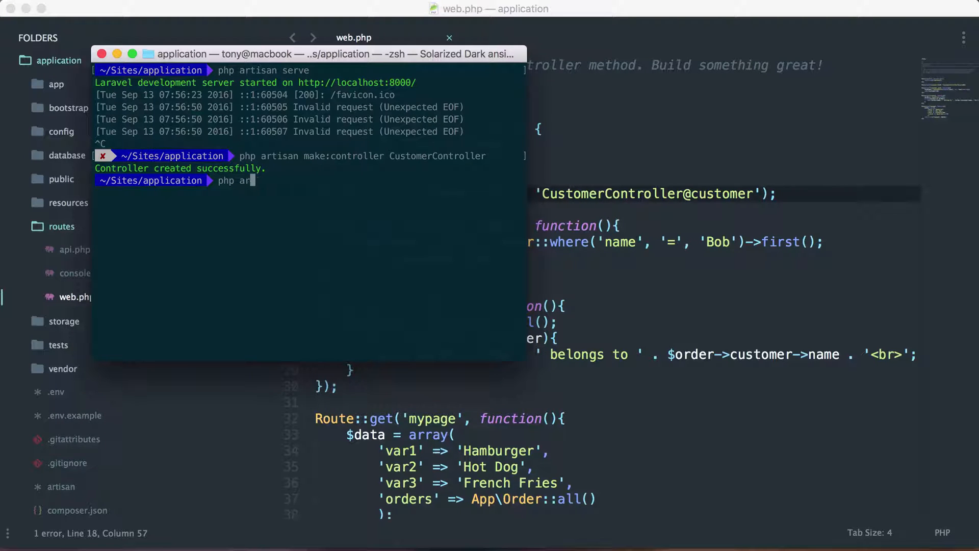
key("Return")
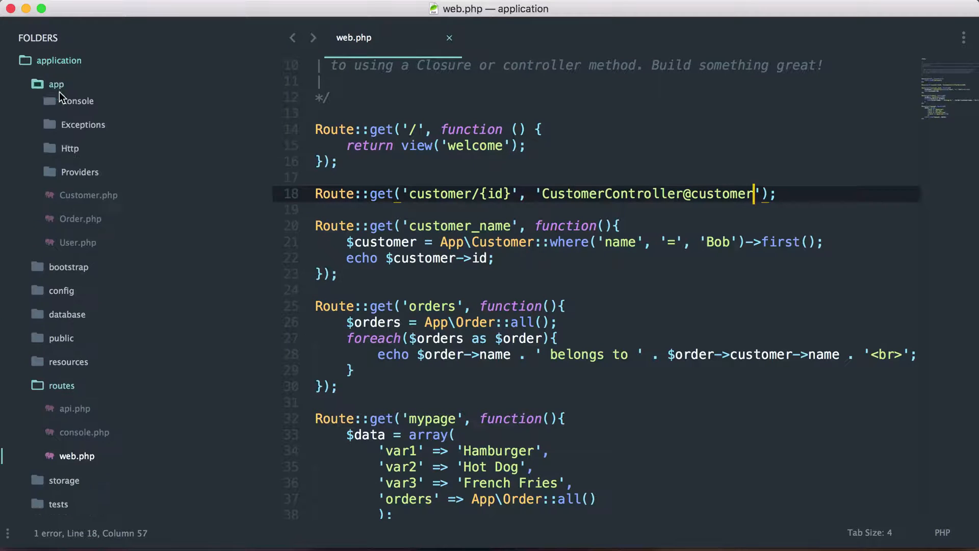
- Expand the app folder in the sidebar to reach the new CustomerController.php
left_click(71, 148)
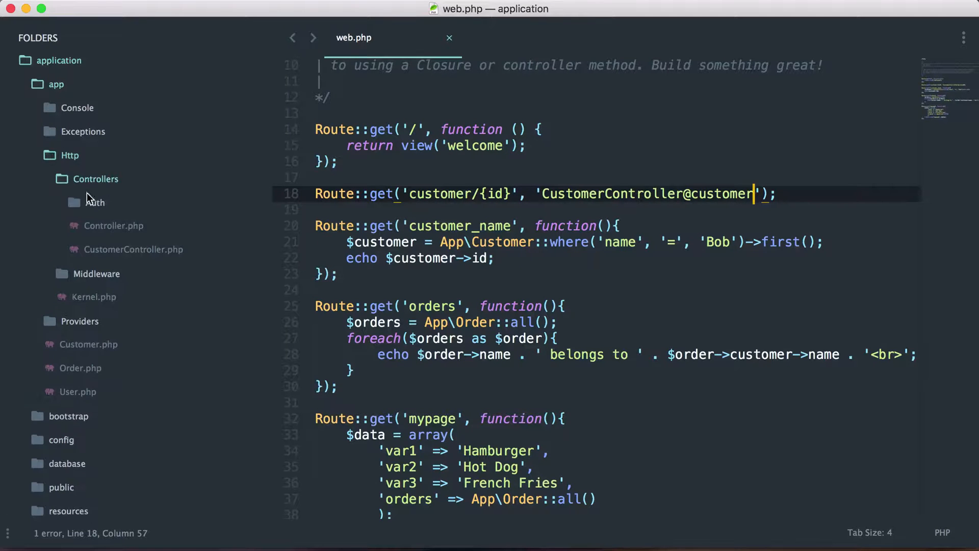
mouse_move(111, 252)
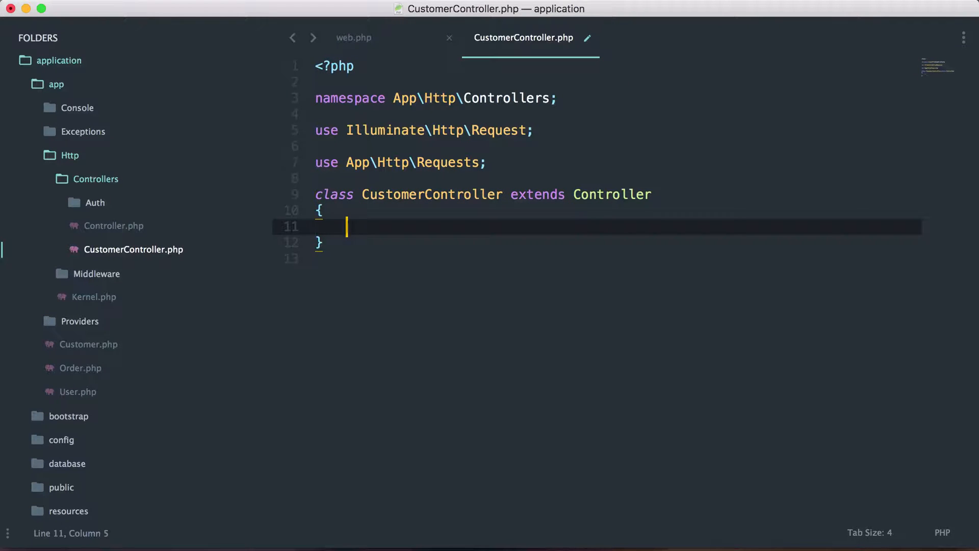
- Add a public customer($id) method holding the pasted customer lookup and orders code
type("public function")
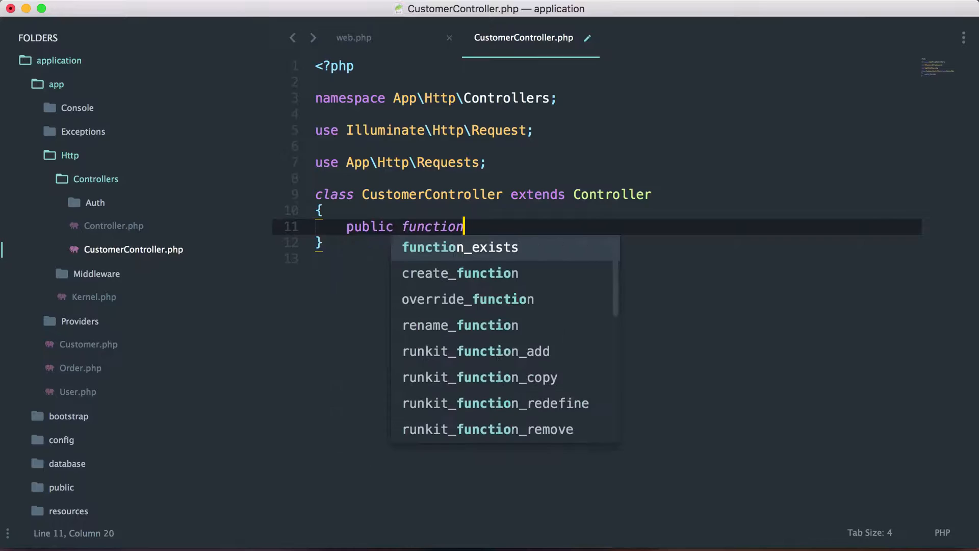
type("customer(){")
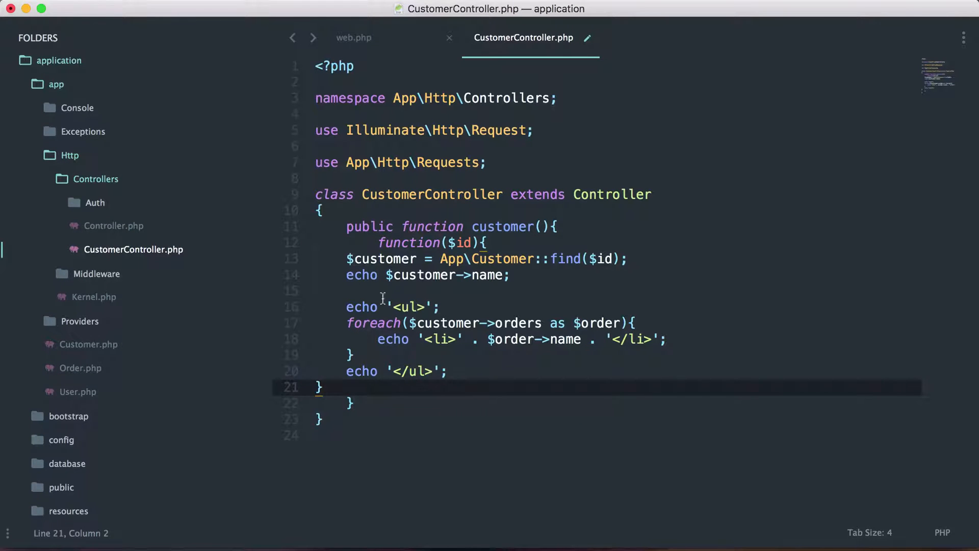
key("Backspace")
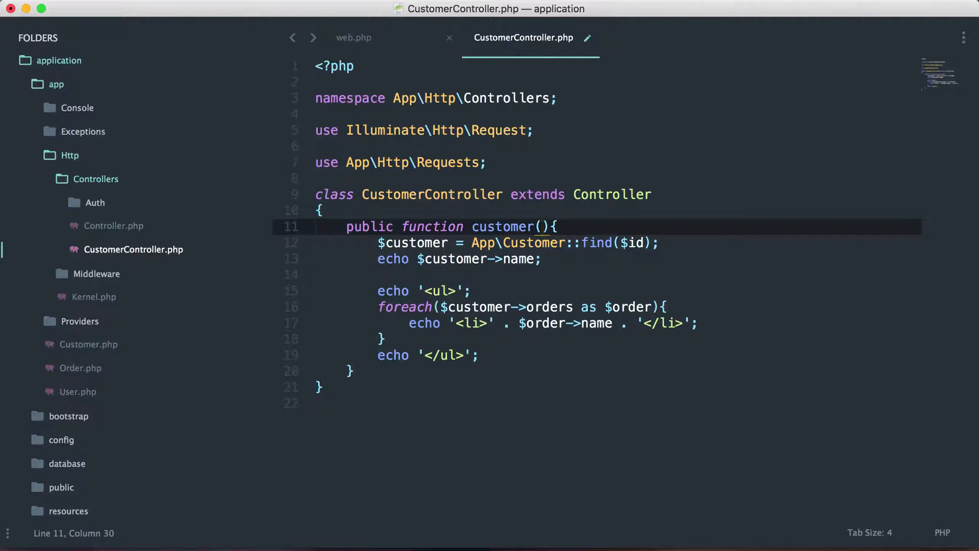
type("$id")
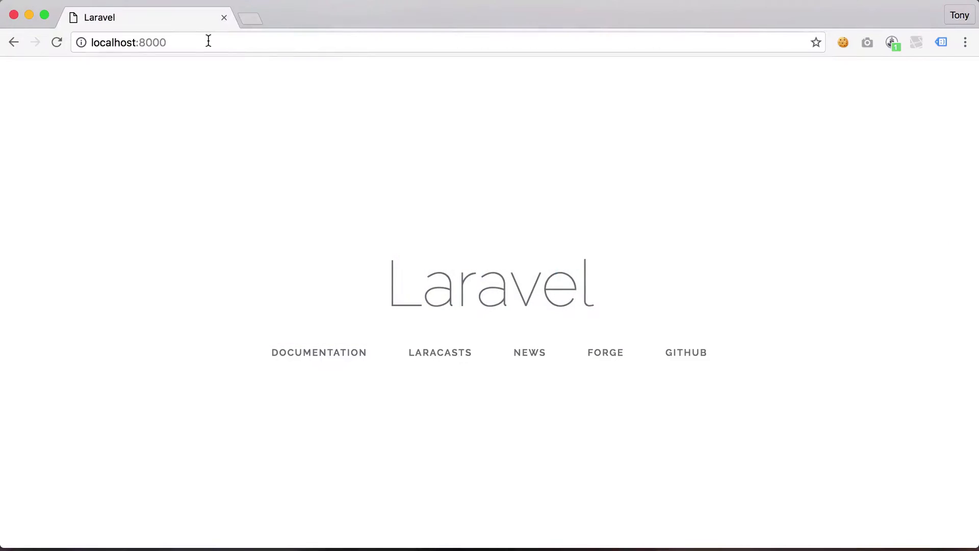
- Edit the localhost:8000 address in Chrome to request the /customer route
type("/cu")
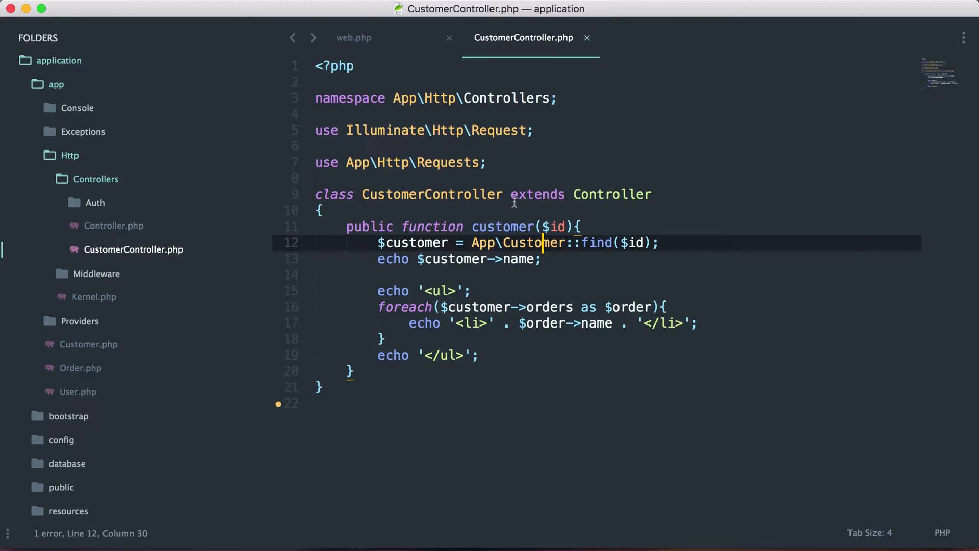
- Add 'use App\Customer;' below the Requests import in CustomerController.php
double_click(404, 98)
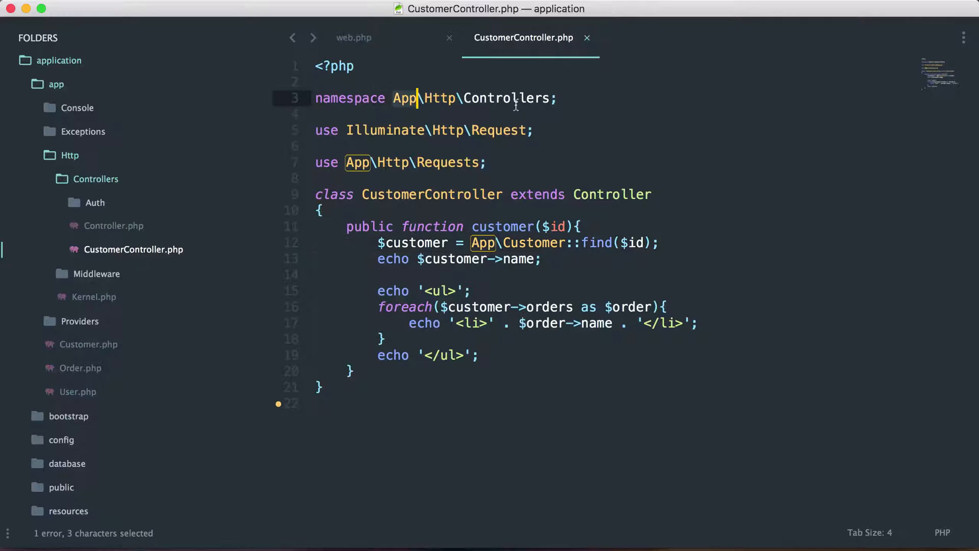
left_click(493, 162)
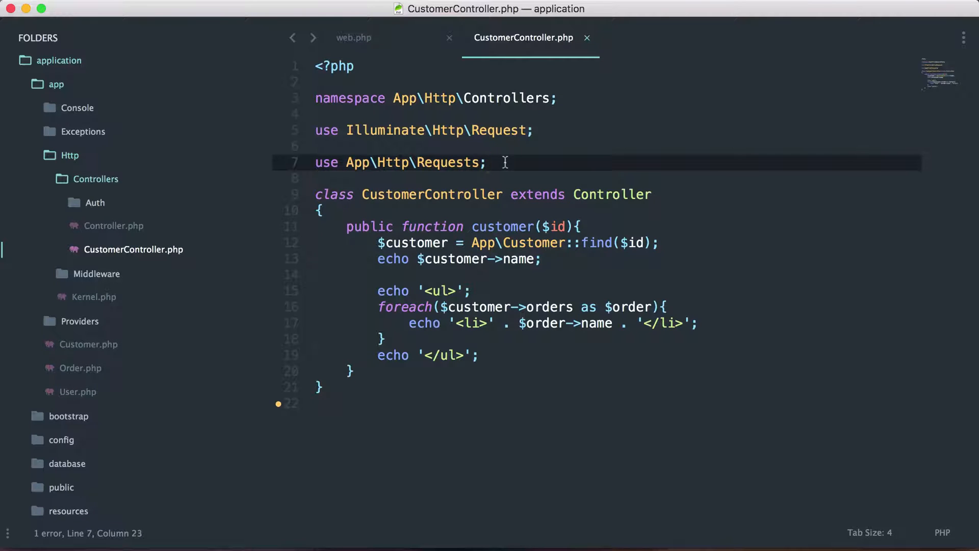
type("use App")
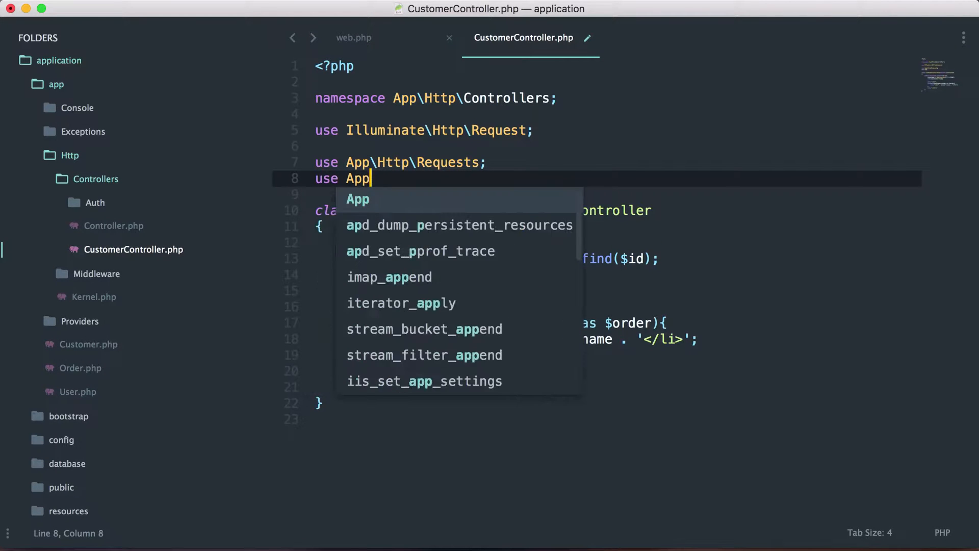
type("\\Customer;")
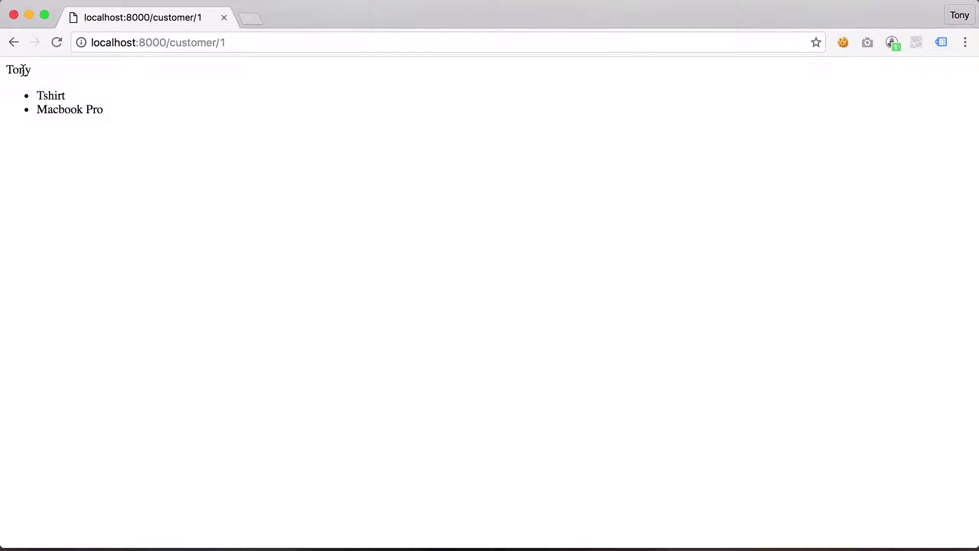
double_click(51, 96)
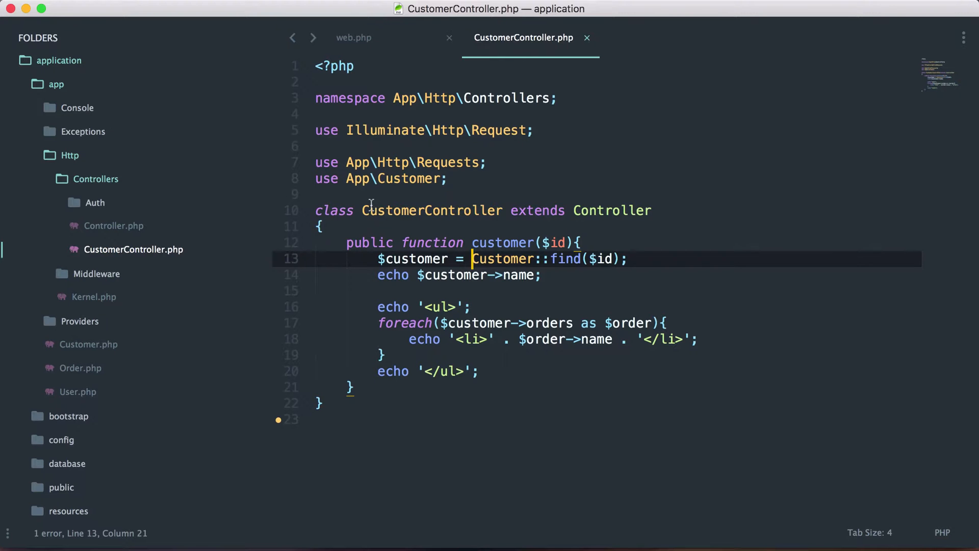
mouse_move(386, 286)
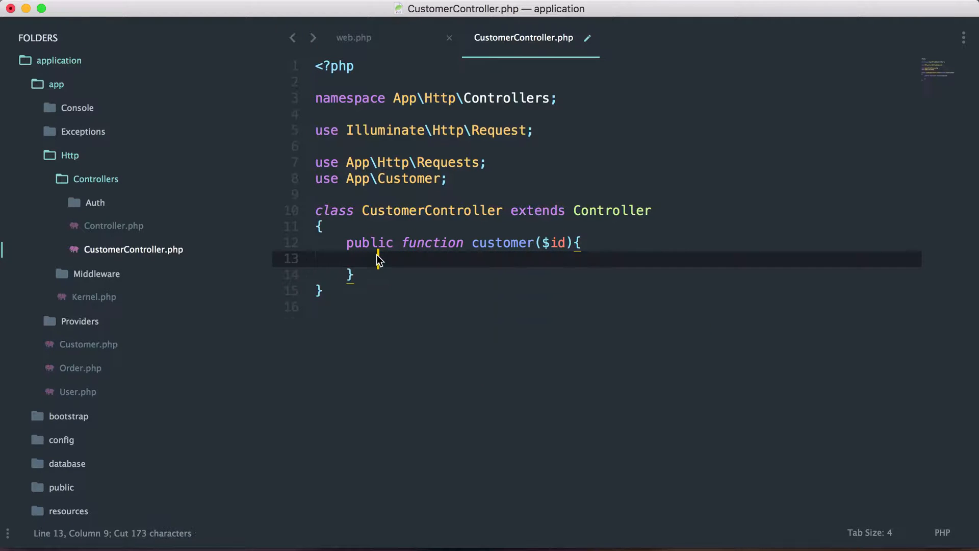
- Make the customer method return view('customer')
type("return view")
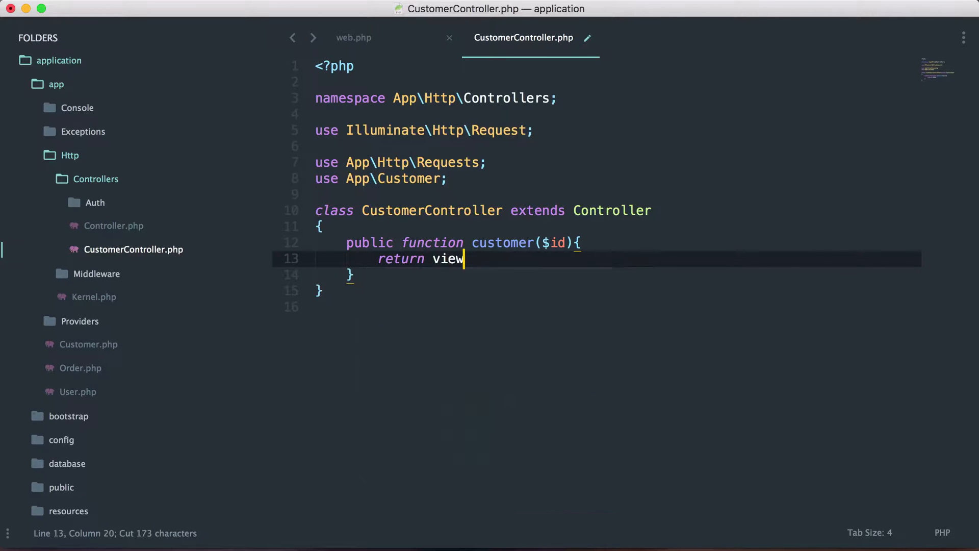
type("('customer');")
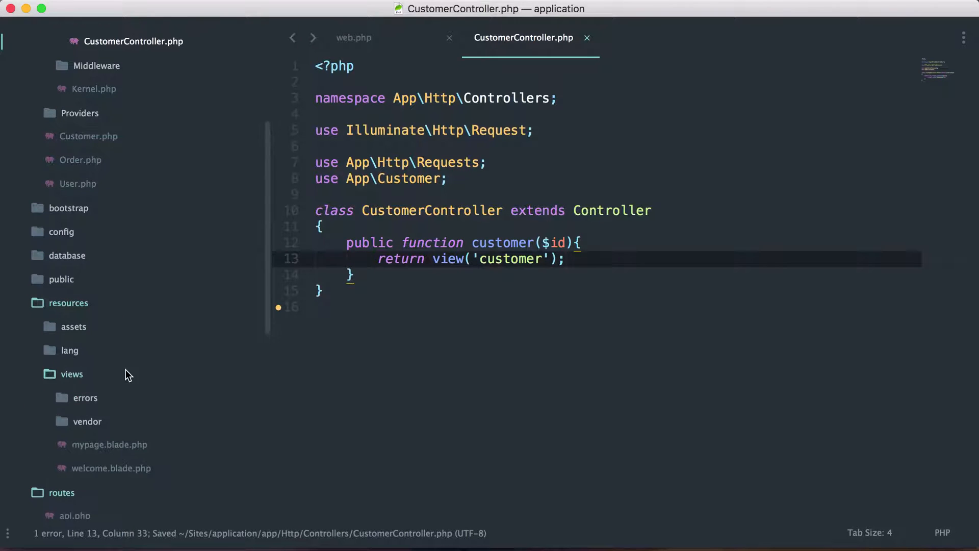
- Create a new file in resources/views and save it as customer.blade.php
right_click(71, 373)
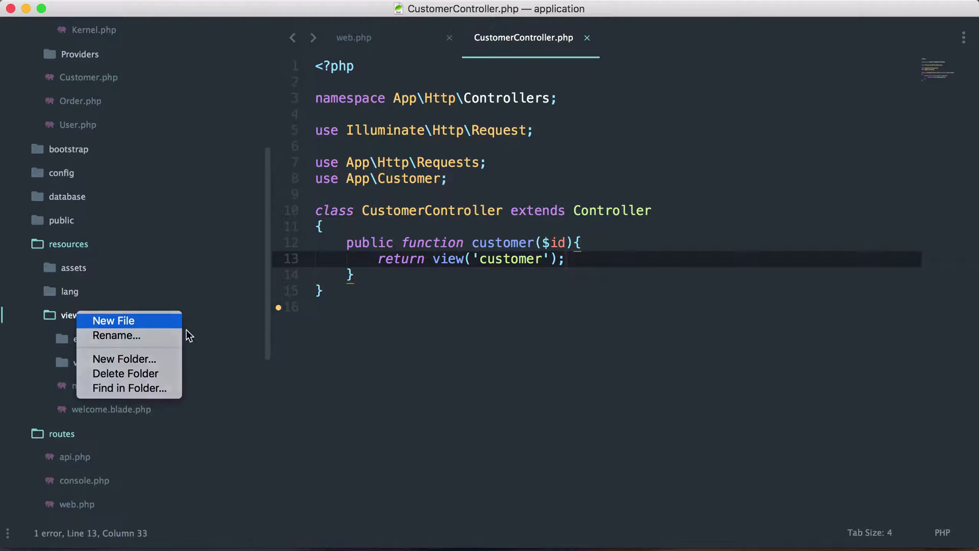
left_click(113, 320)
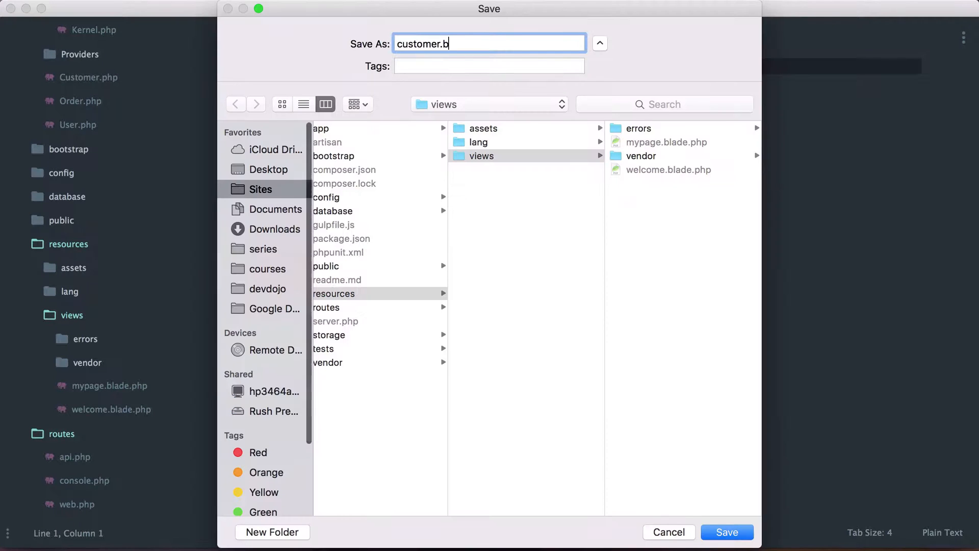
left_click(727, 532)
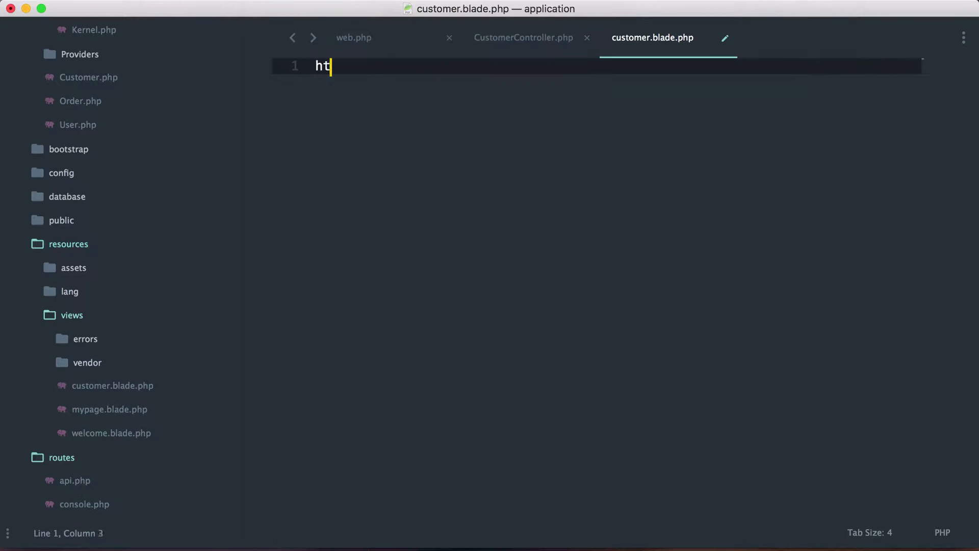
- Expand the html skeleton in customer.blade.php and title it Customer Details
key("Tab")
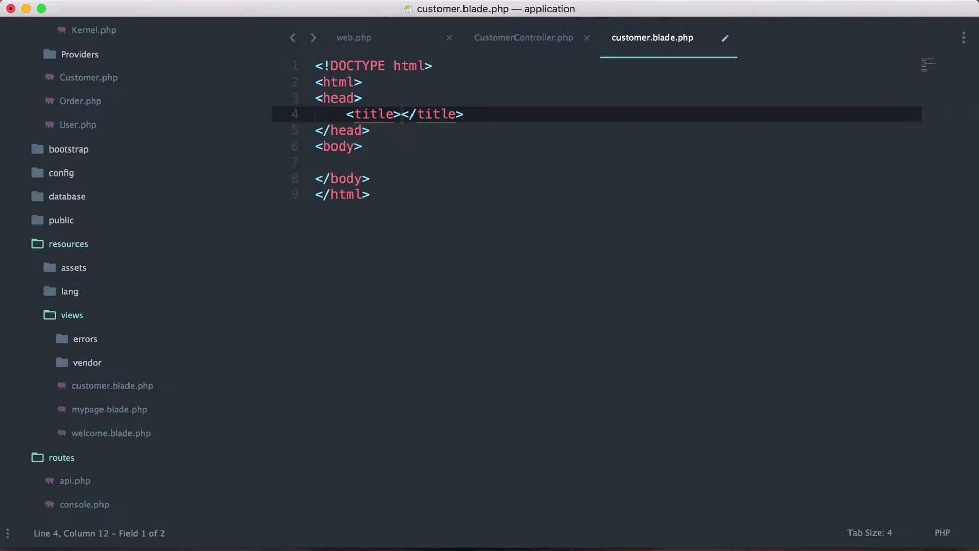
type("Customer Details")
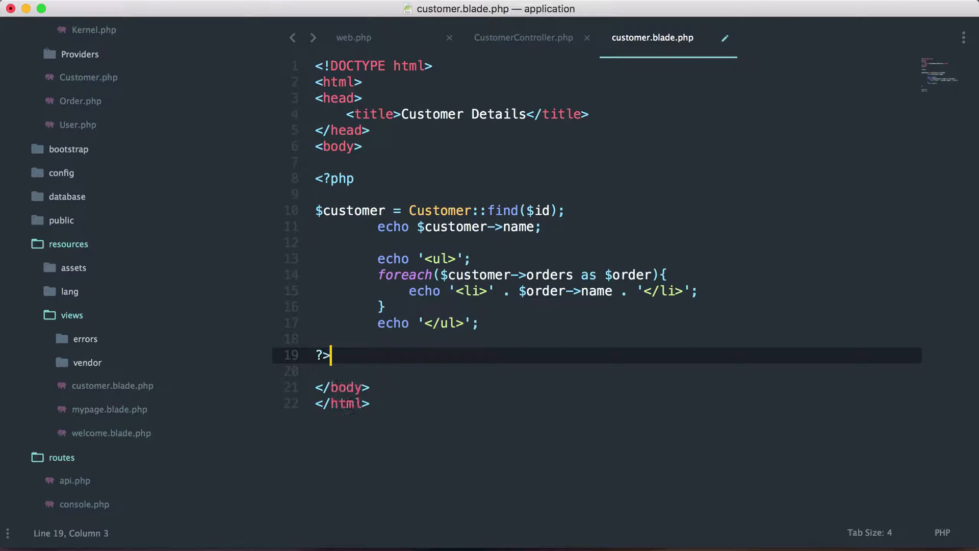
left_click(316, 210)
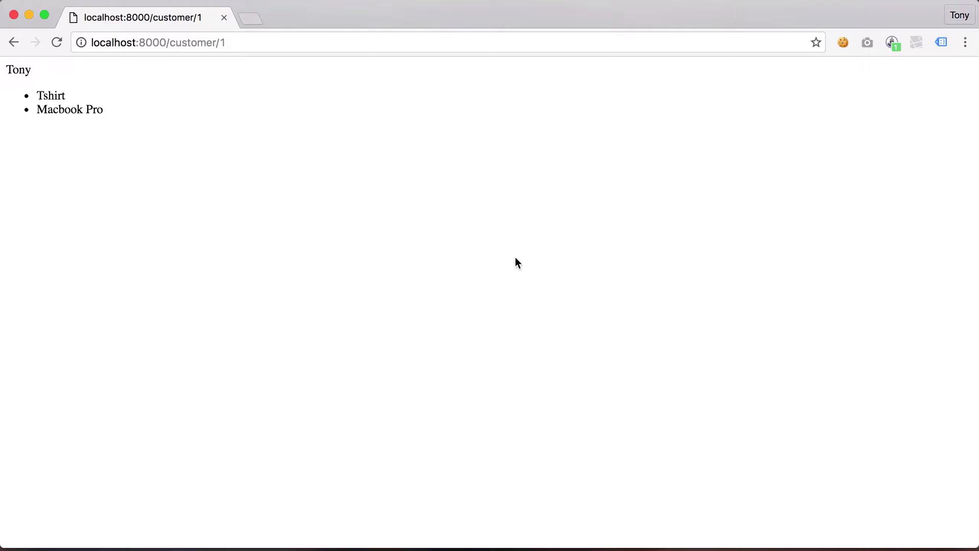
- Reload localhost:8000/customer/1 in Chrome, revealing the Class 'Customer' not found error
left_click(55, 43)
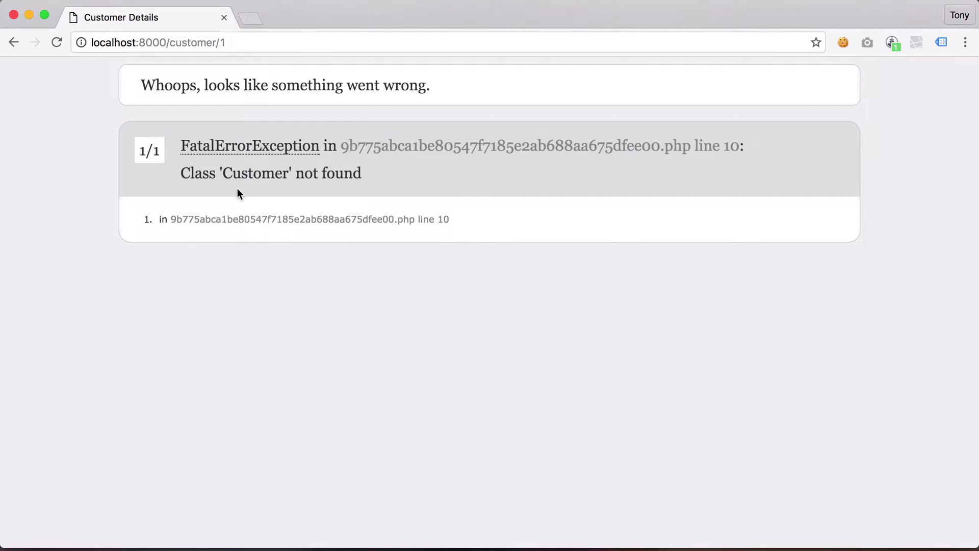
mouse_move(617, 330)
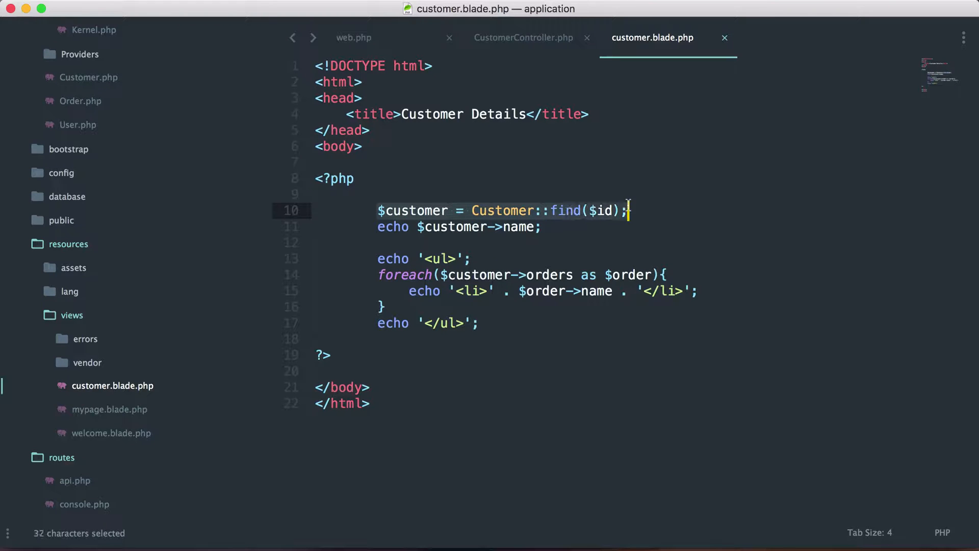
- Add $customer = Customer::find($id); at the top of the customer method
left_click(523, 38)
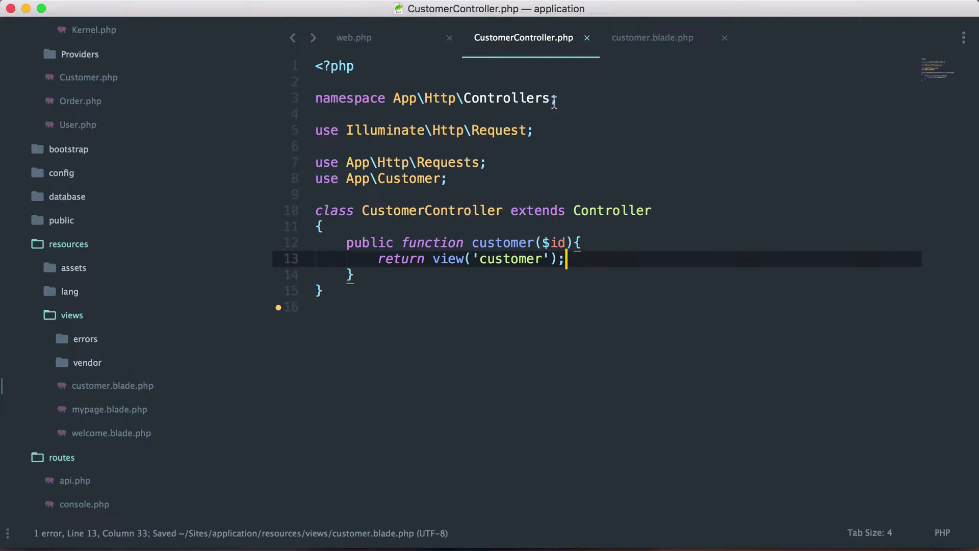
left_click(602, 242)
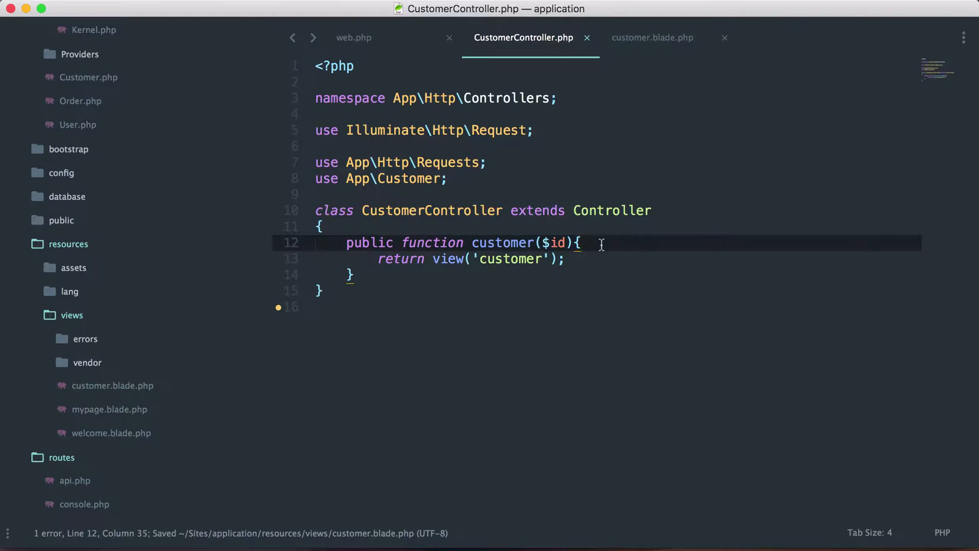
type("$customer = Customer::find($id);")
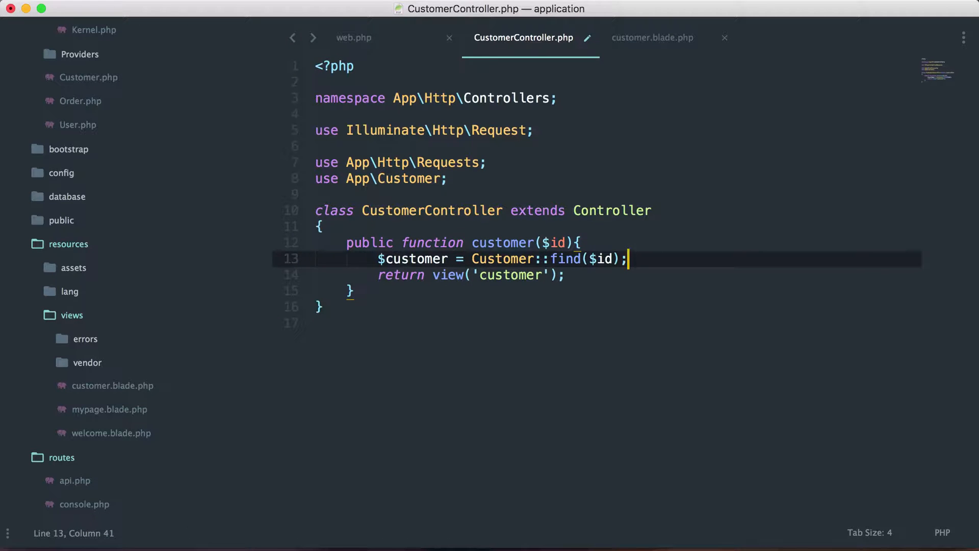
mouse_move(571, 239)
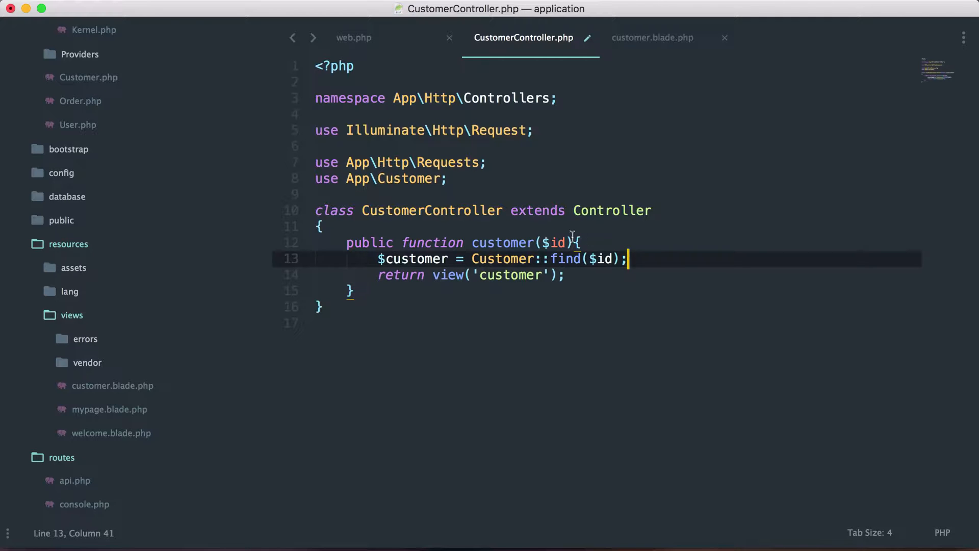
- Change the return to view('customer', compact('customer')) to pass the customer to the view
left_click(548, 274)
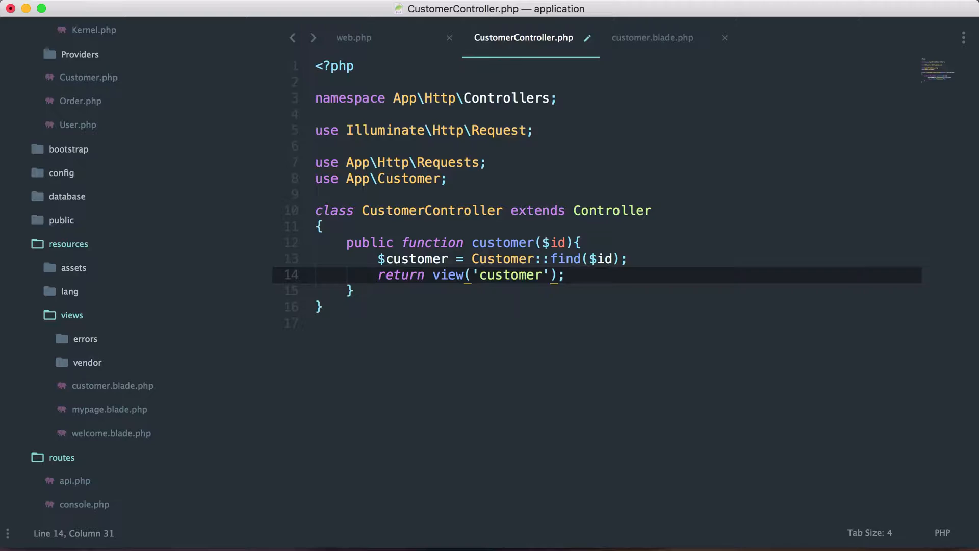
type(", array('customer' => $customer")
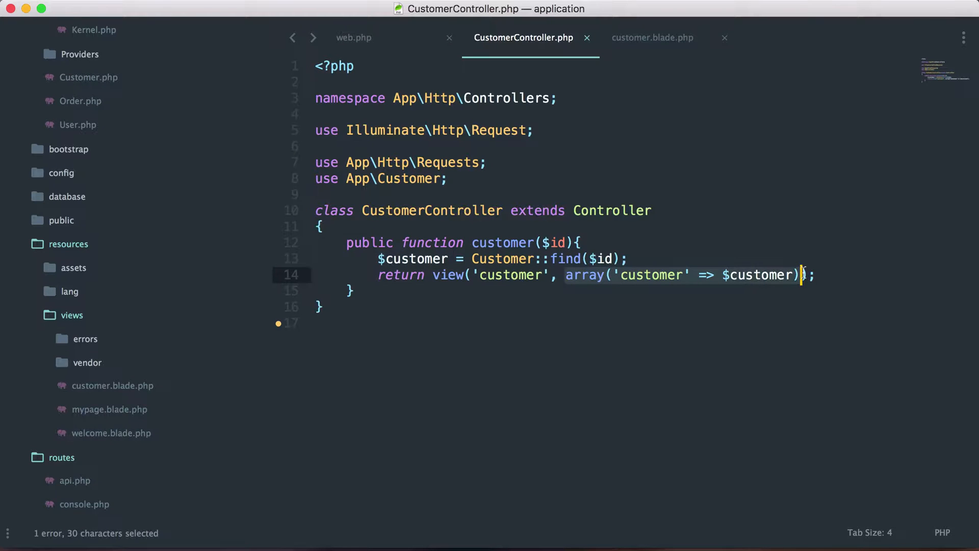
type("compact")
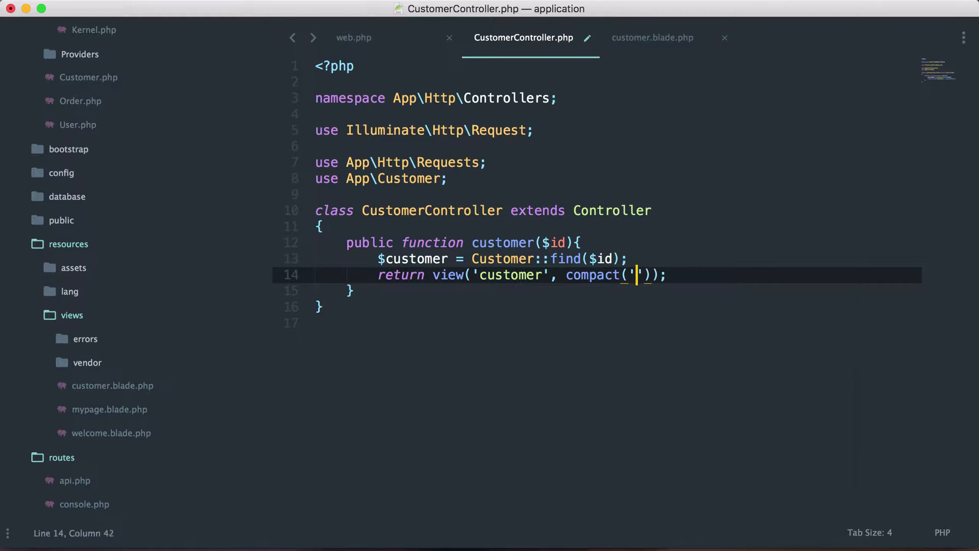
type("customer")
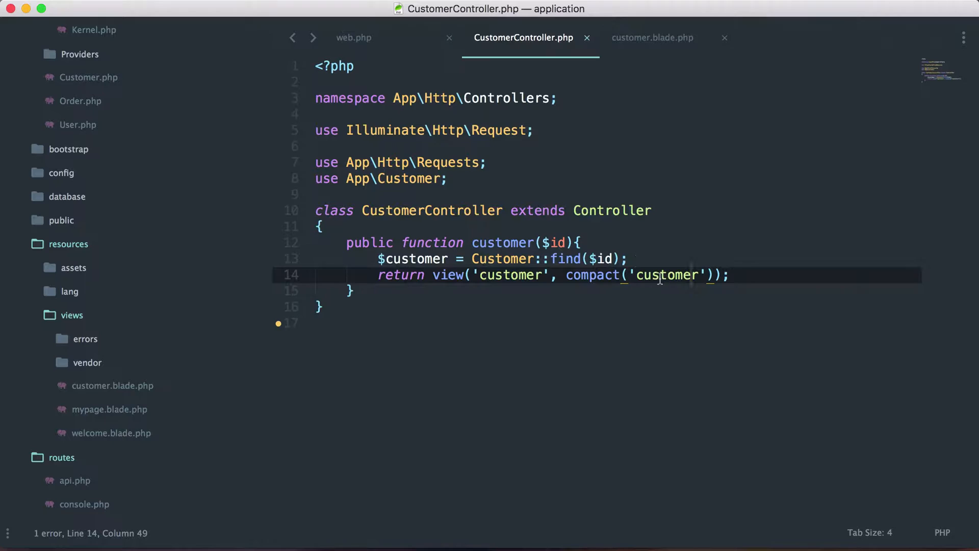
mouse_move(654, 275)
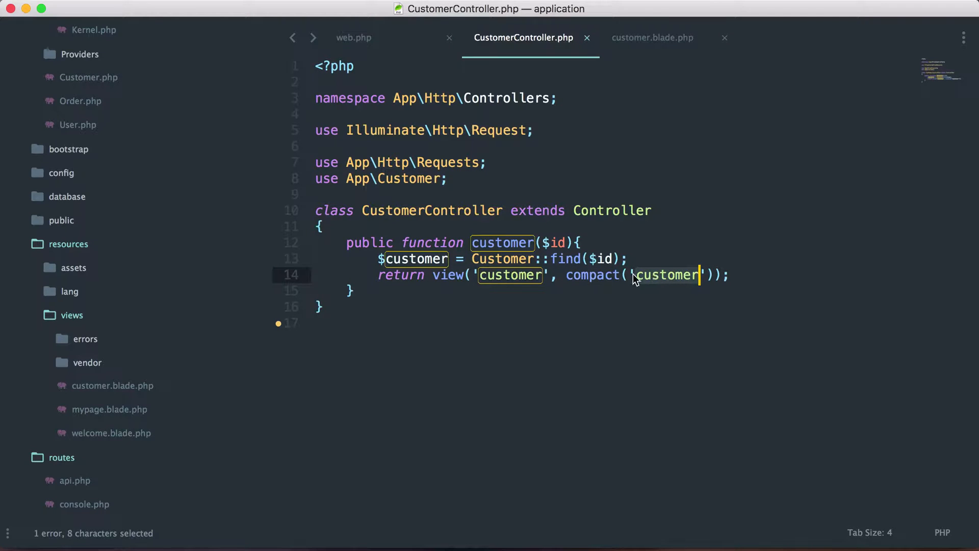
left_click(651, 38)
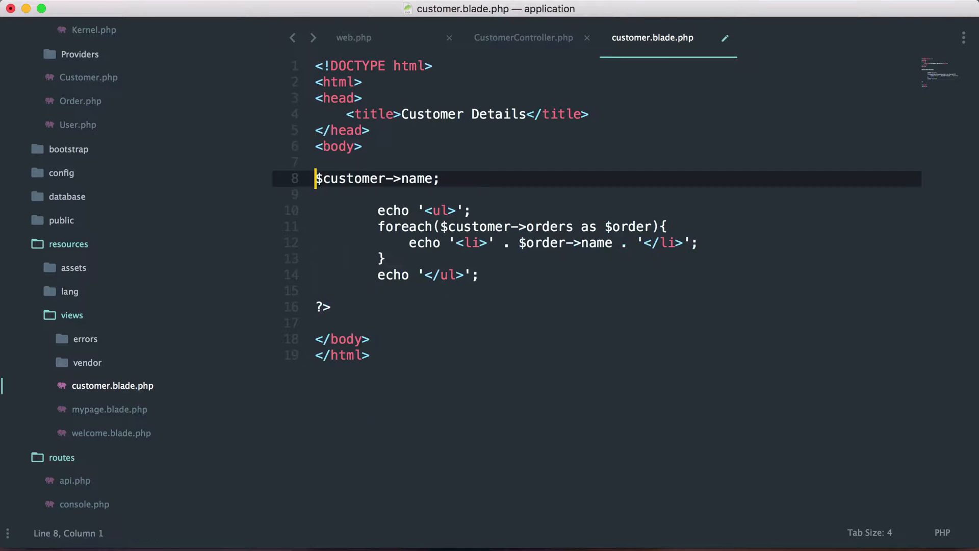
- Replace the PHP name echo with the Blade expression {{ $customer->name }}
type("h1></h1>")
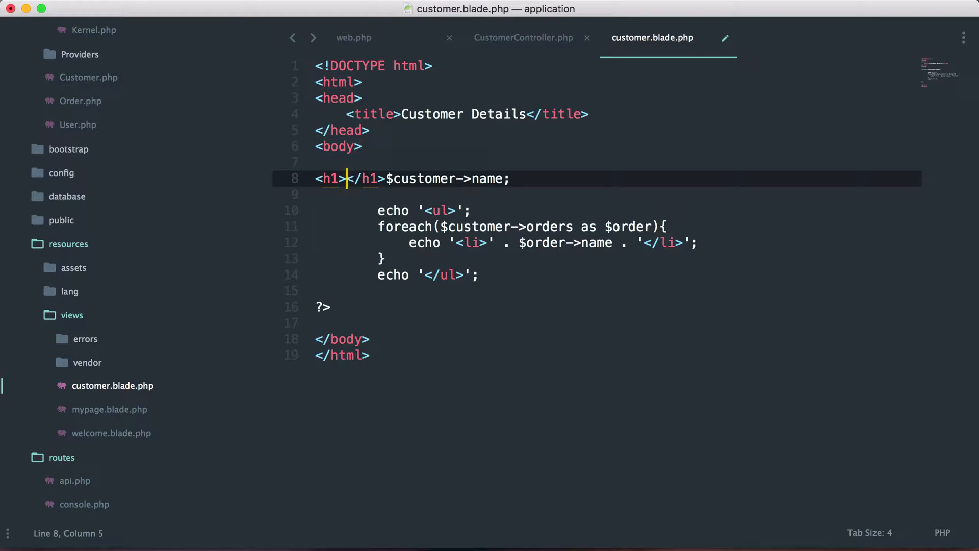
type("{{ $c")
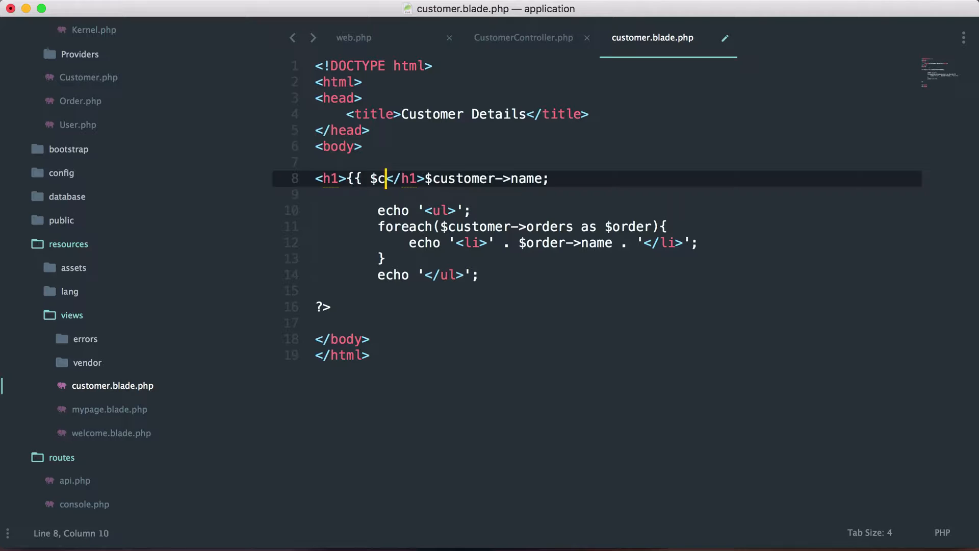
type("ustomer->")
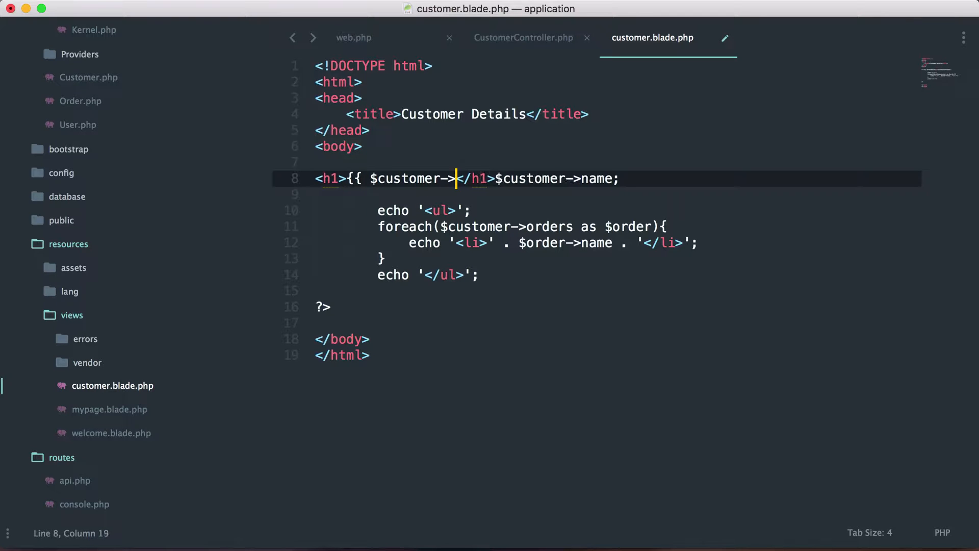
type("name }}")
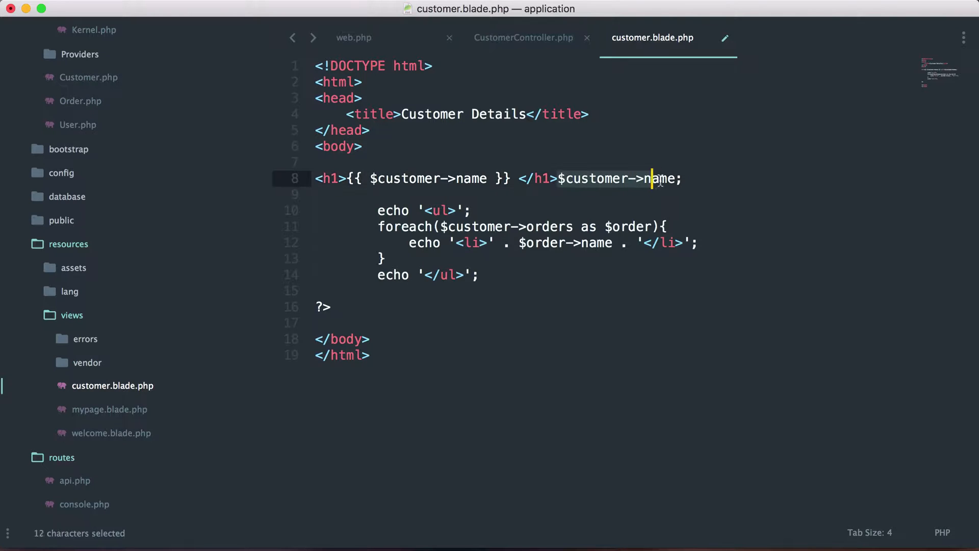
key("Delete")
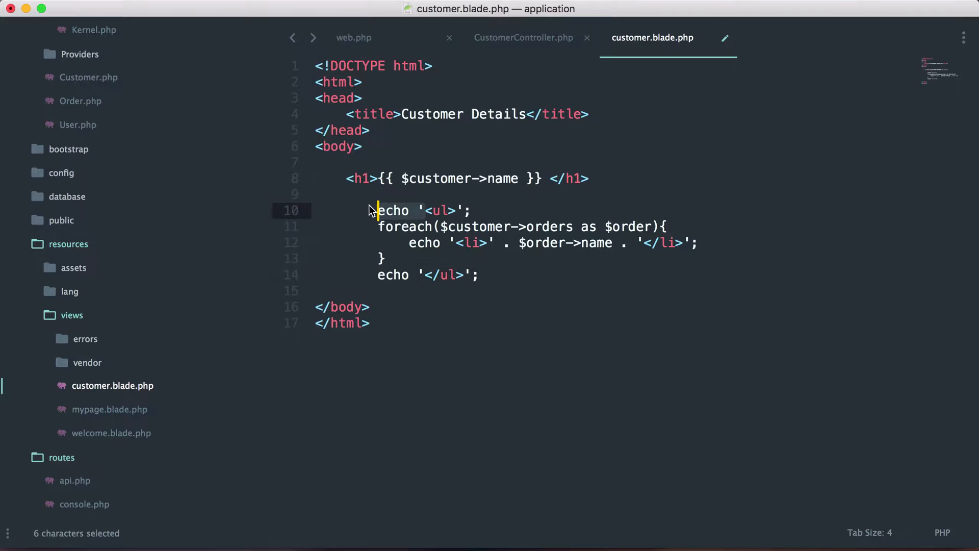
type("<ul>")
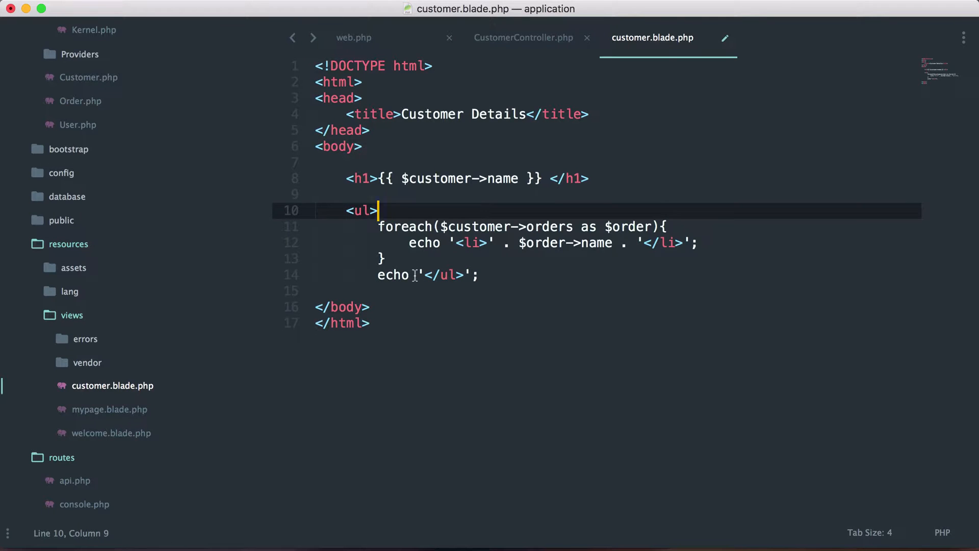
double_click(394, 275)
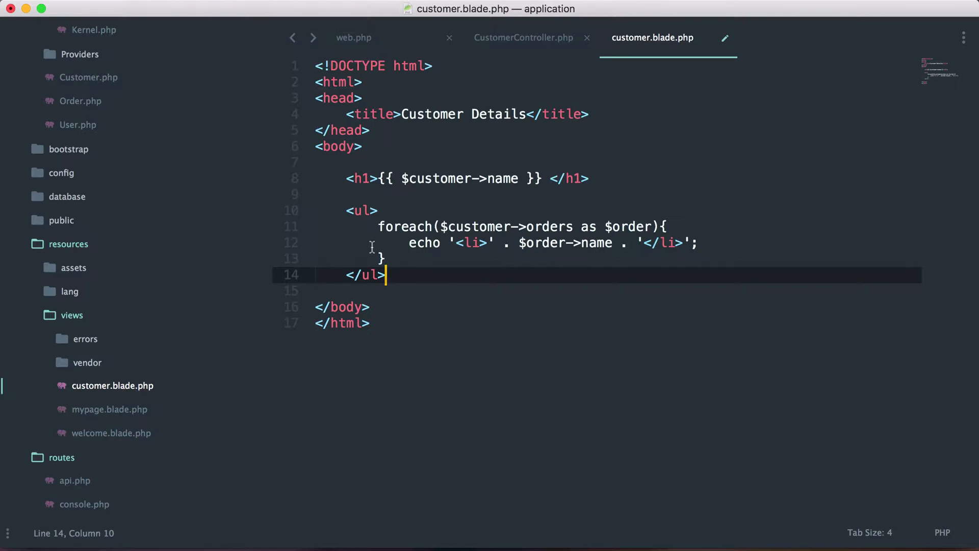
type("@")
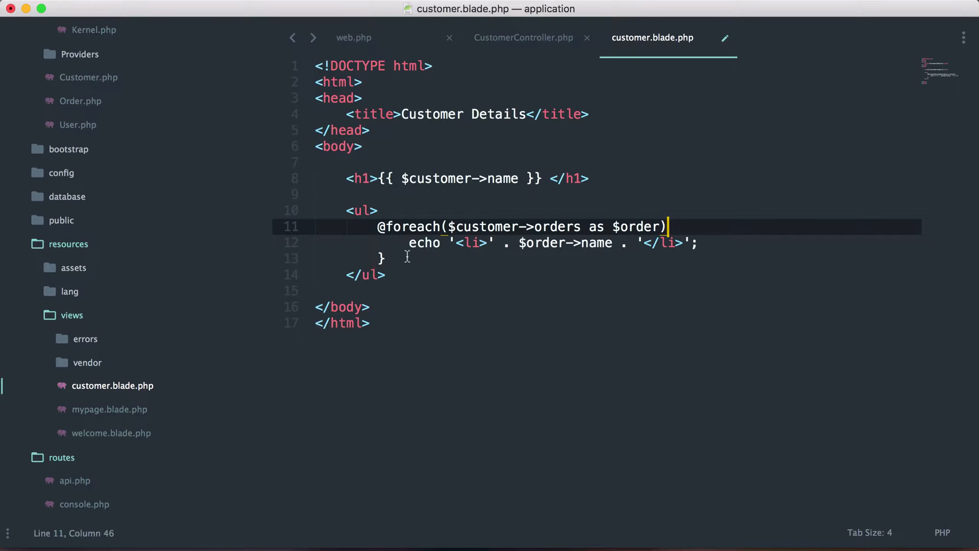
type("@end")
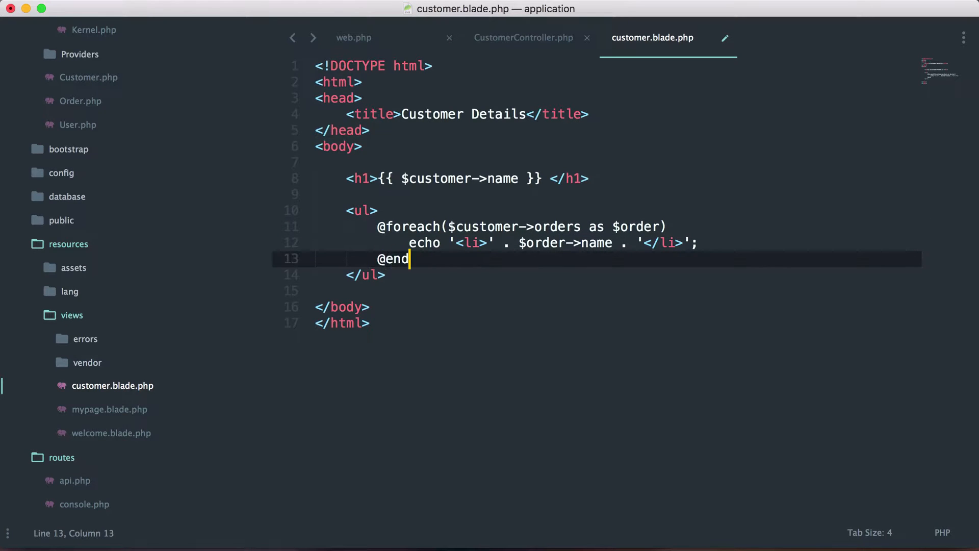
type("foreach")
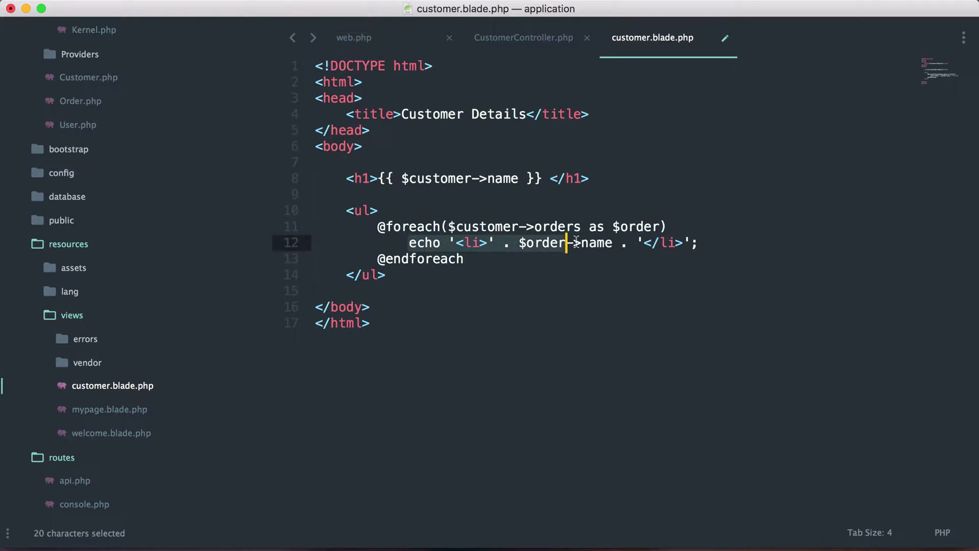
key("Delete")
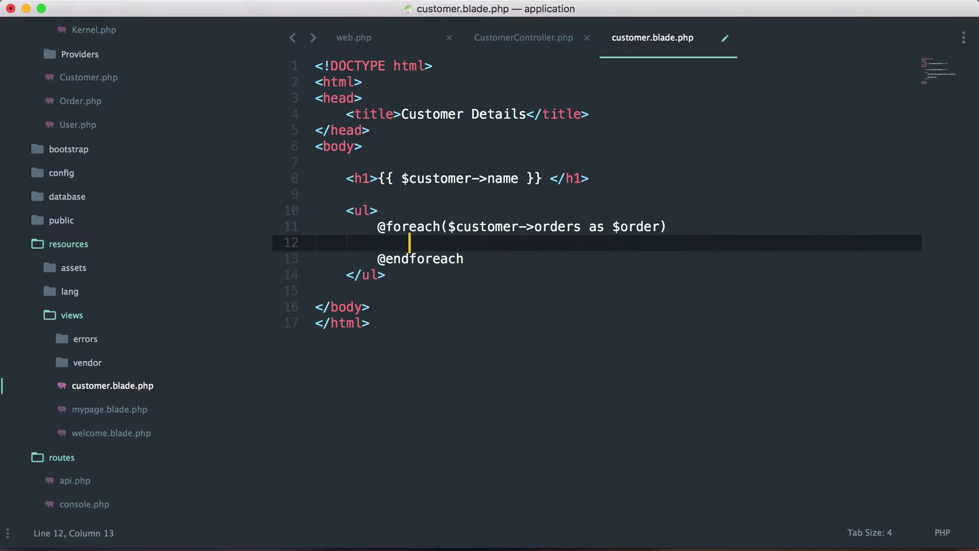
- List each order as <li>{{ $order->name }}</li> and switch to Chrome to check the page
type("<li></li>")
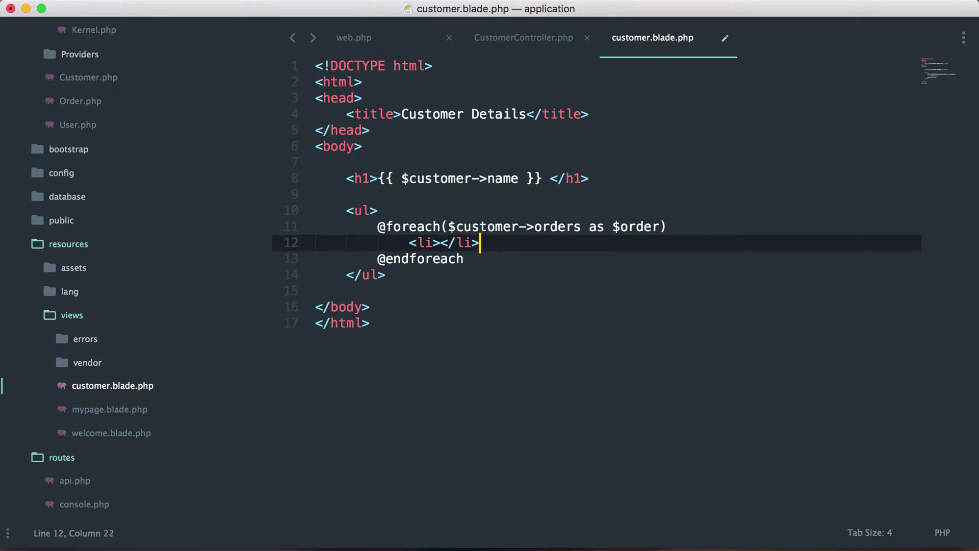
type("{")
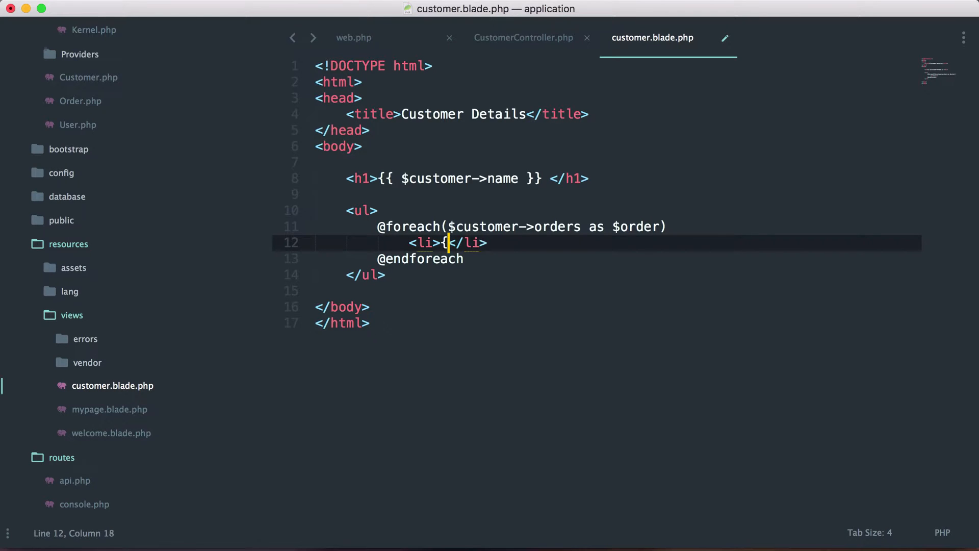
type("{ $order->name")
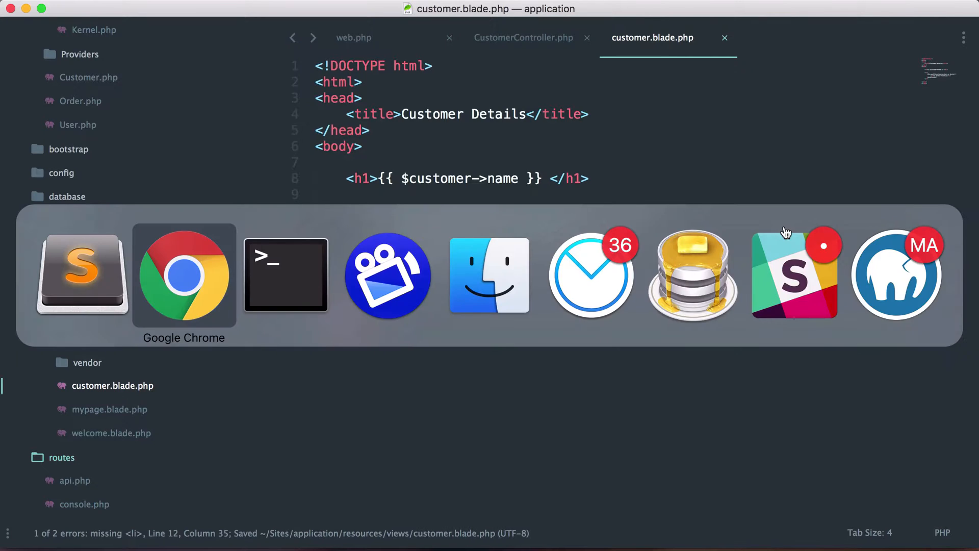
left_click(183, 275)
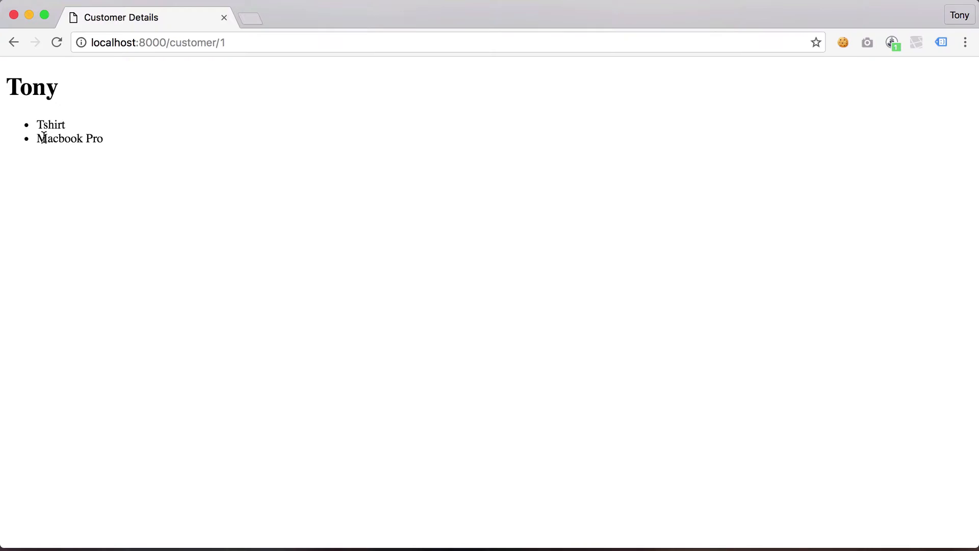
mouse_move(59, 140)
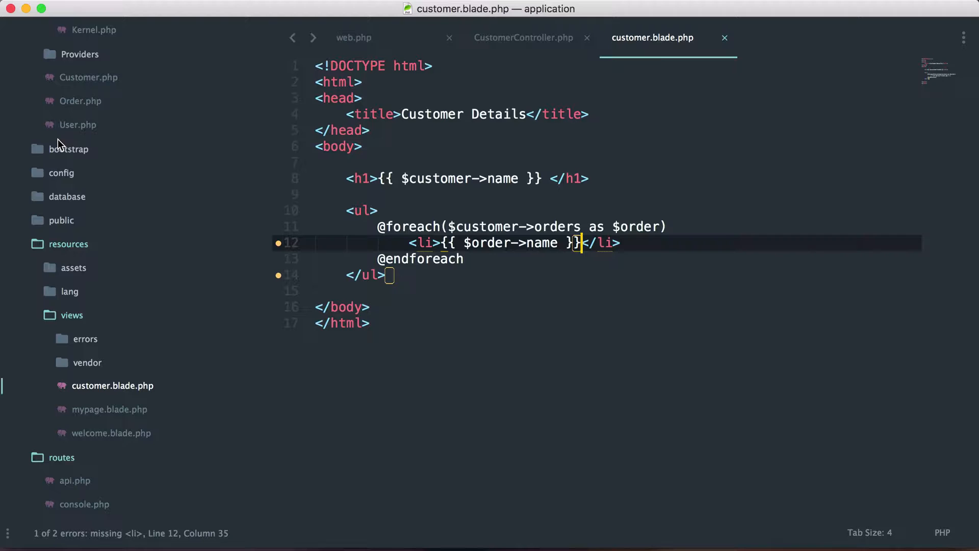
left_click(354, 38)
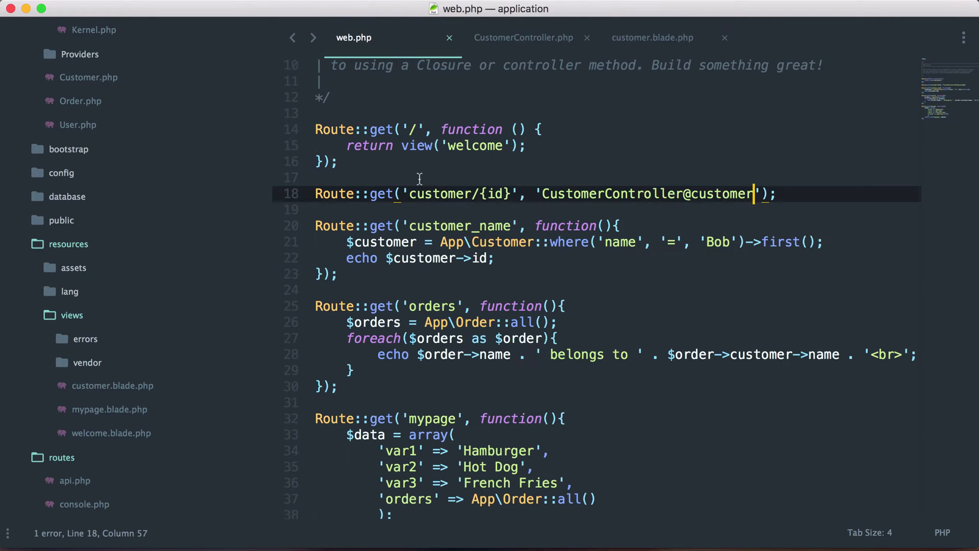
mouse_move(618, 199)
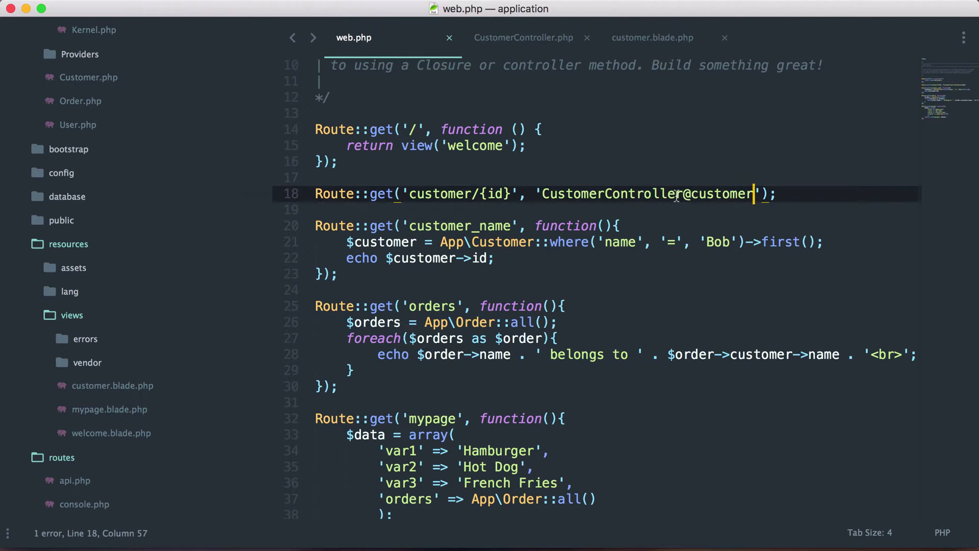
double_click(440, 194)
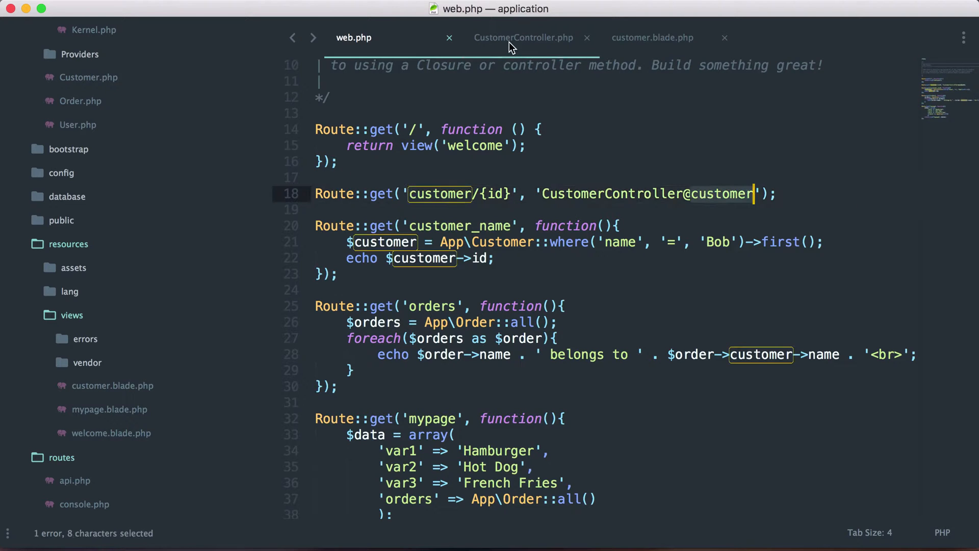
left_click(523, 38)
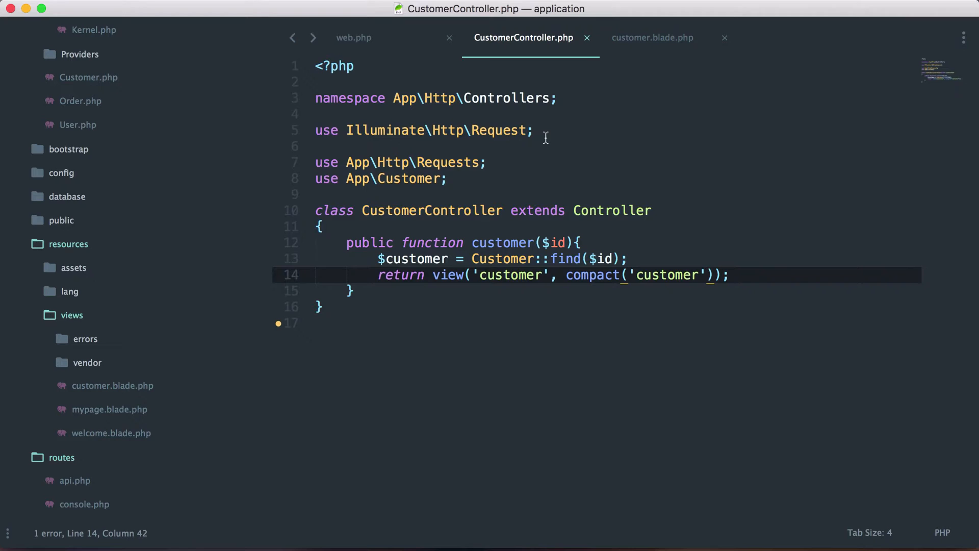
mouse_move(650, 51)
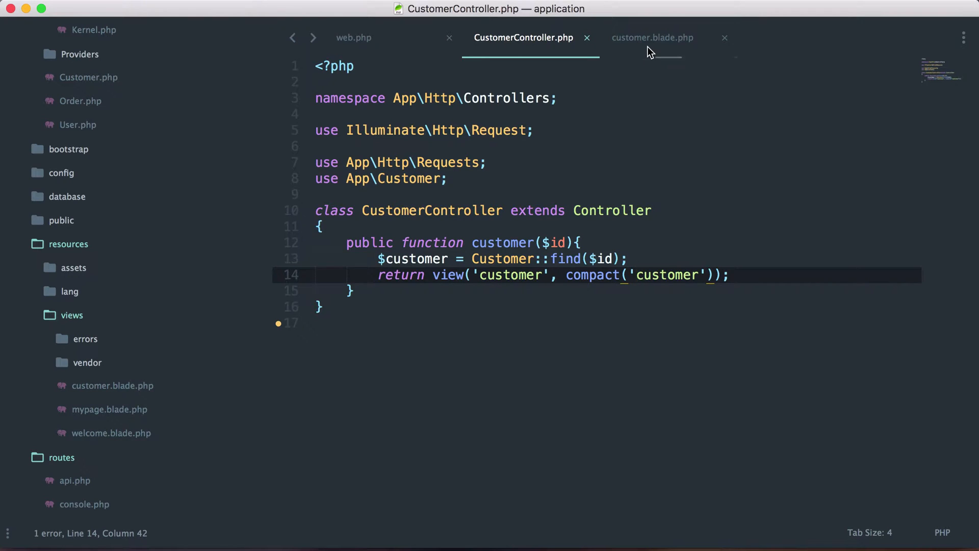
left_click(652, 38)
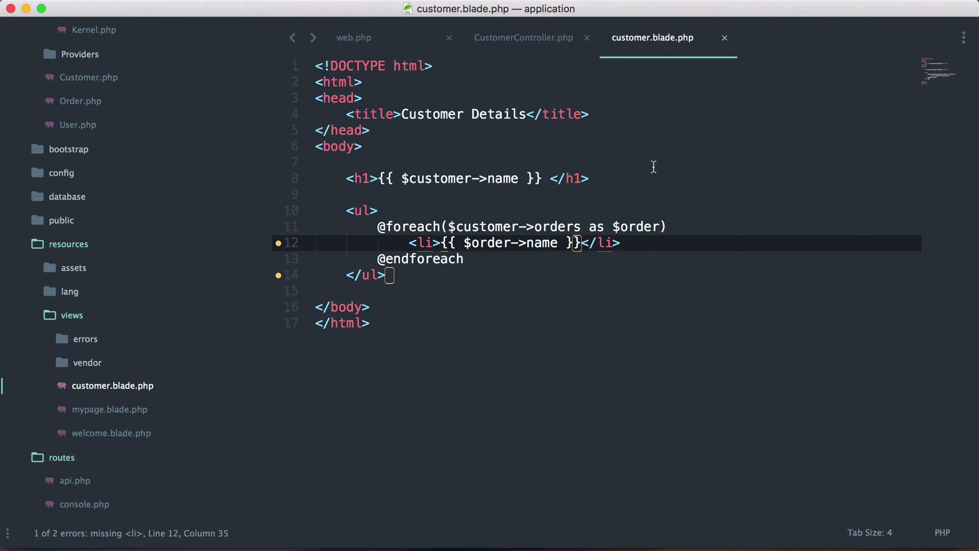